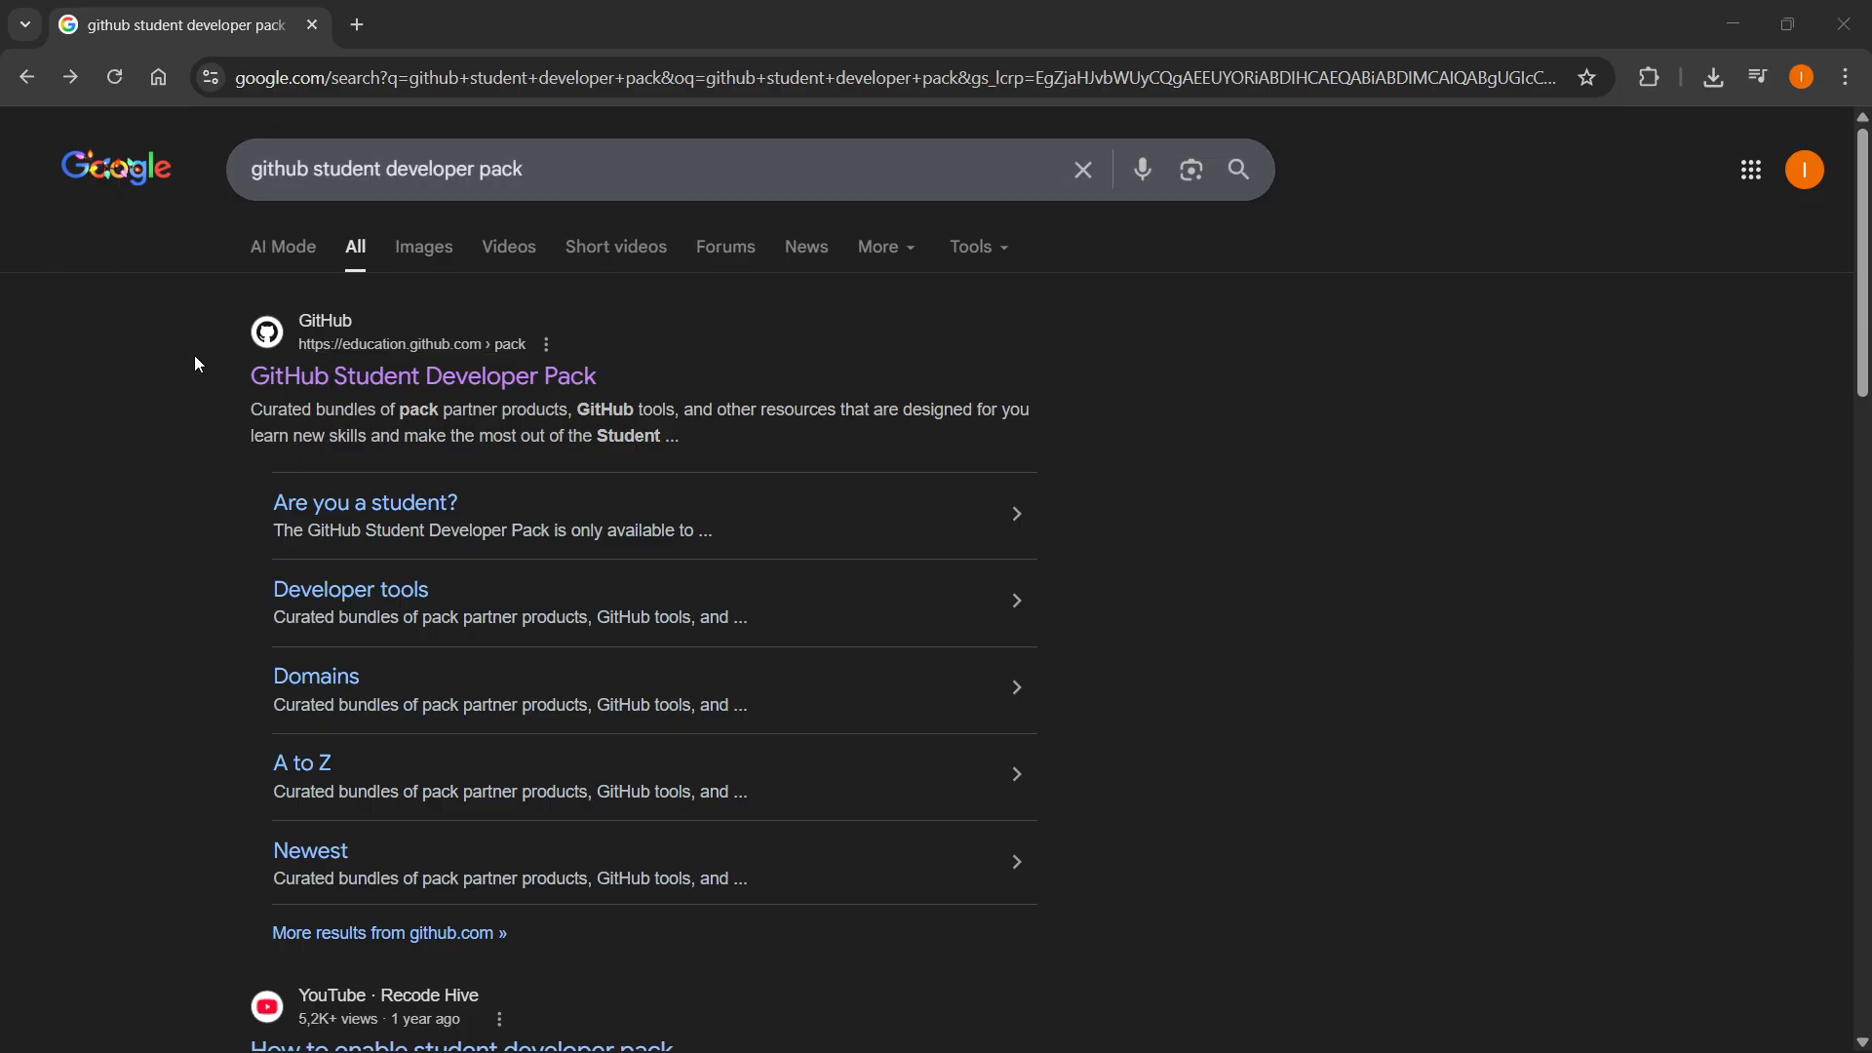
pyautogui.moveTo(421, 375)
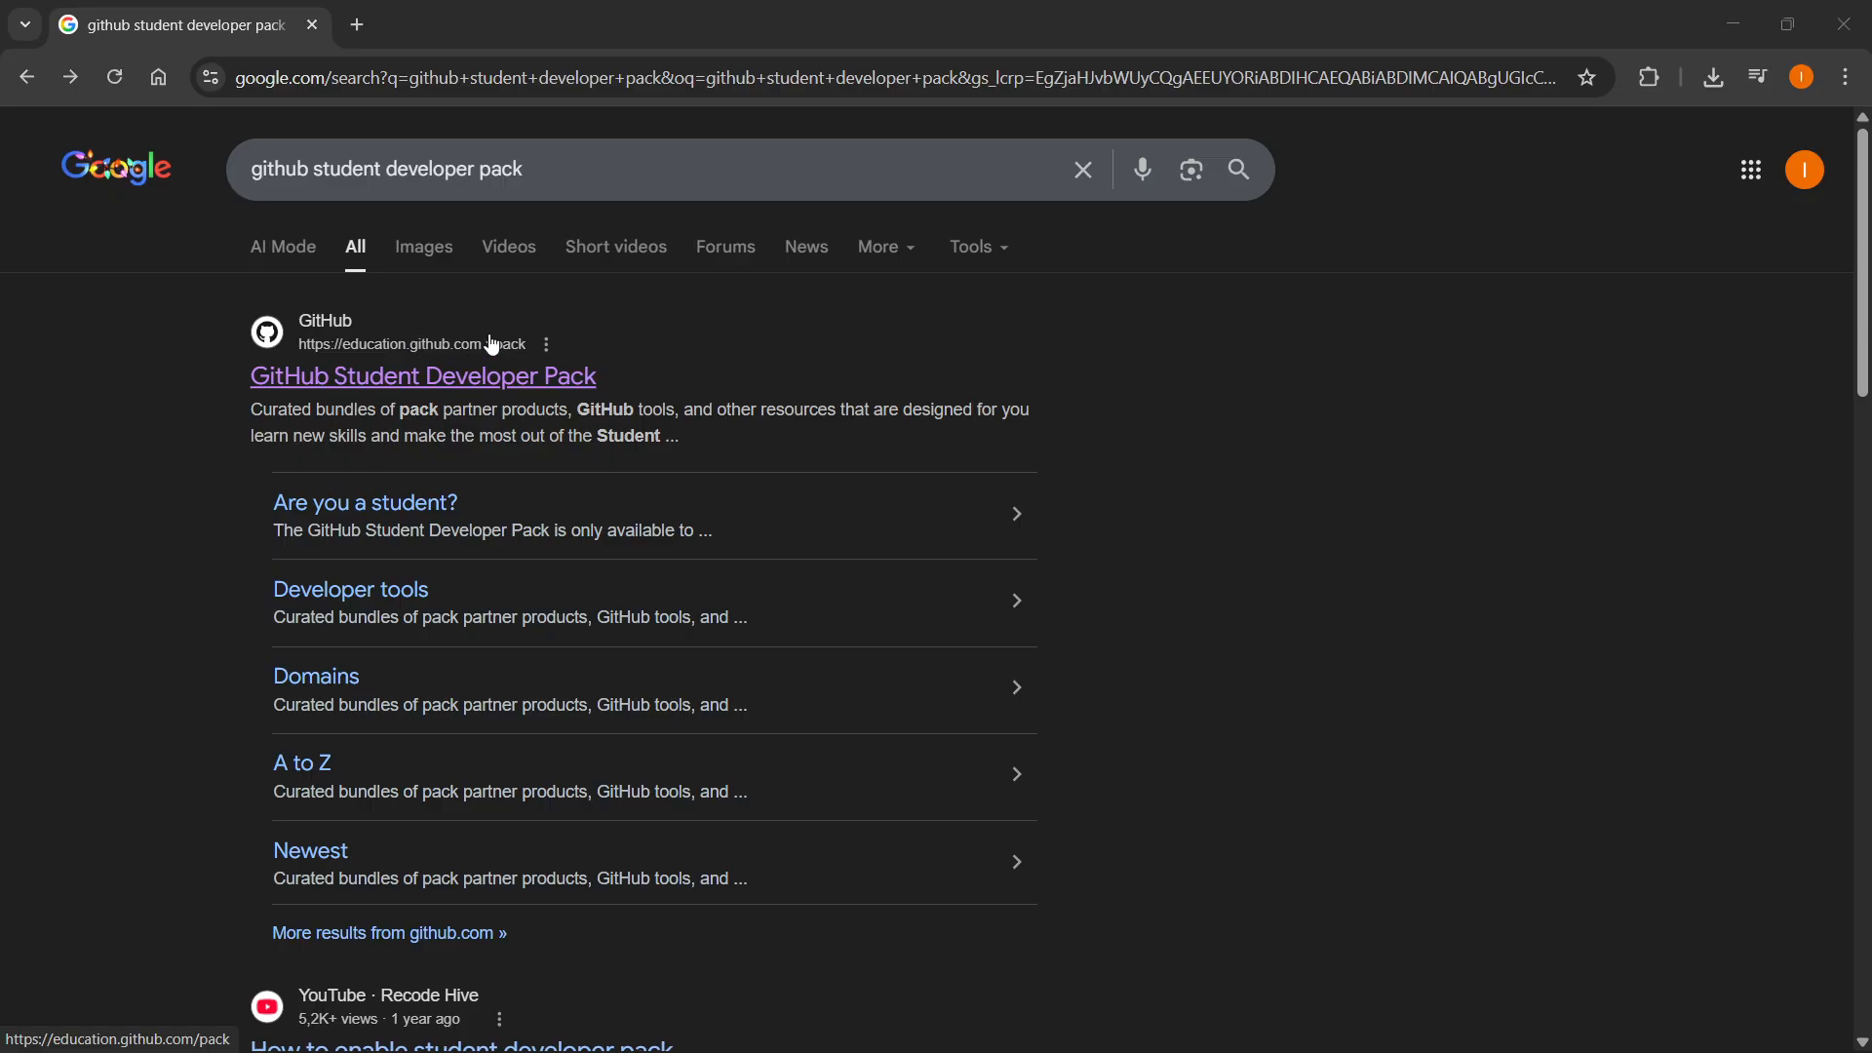
# Step: Open the GitHub Student Developer Pack link from the Google search results
pyautogui.click(421, 376)
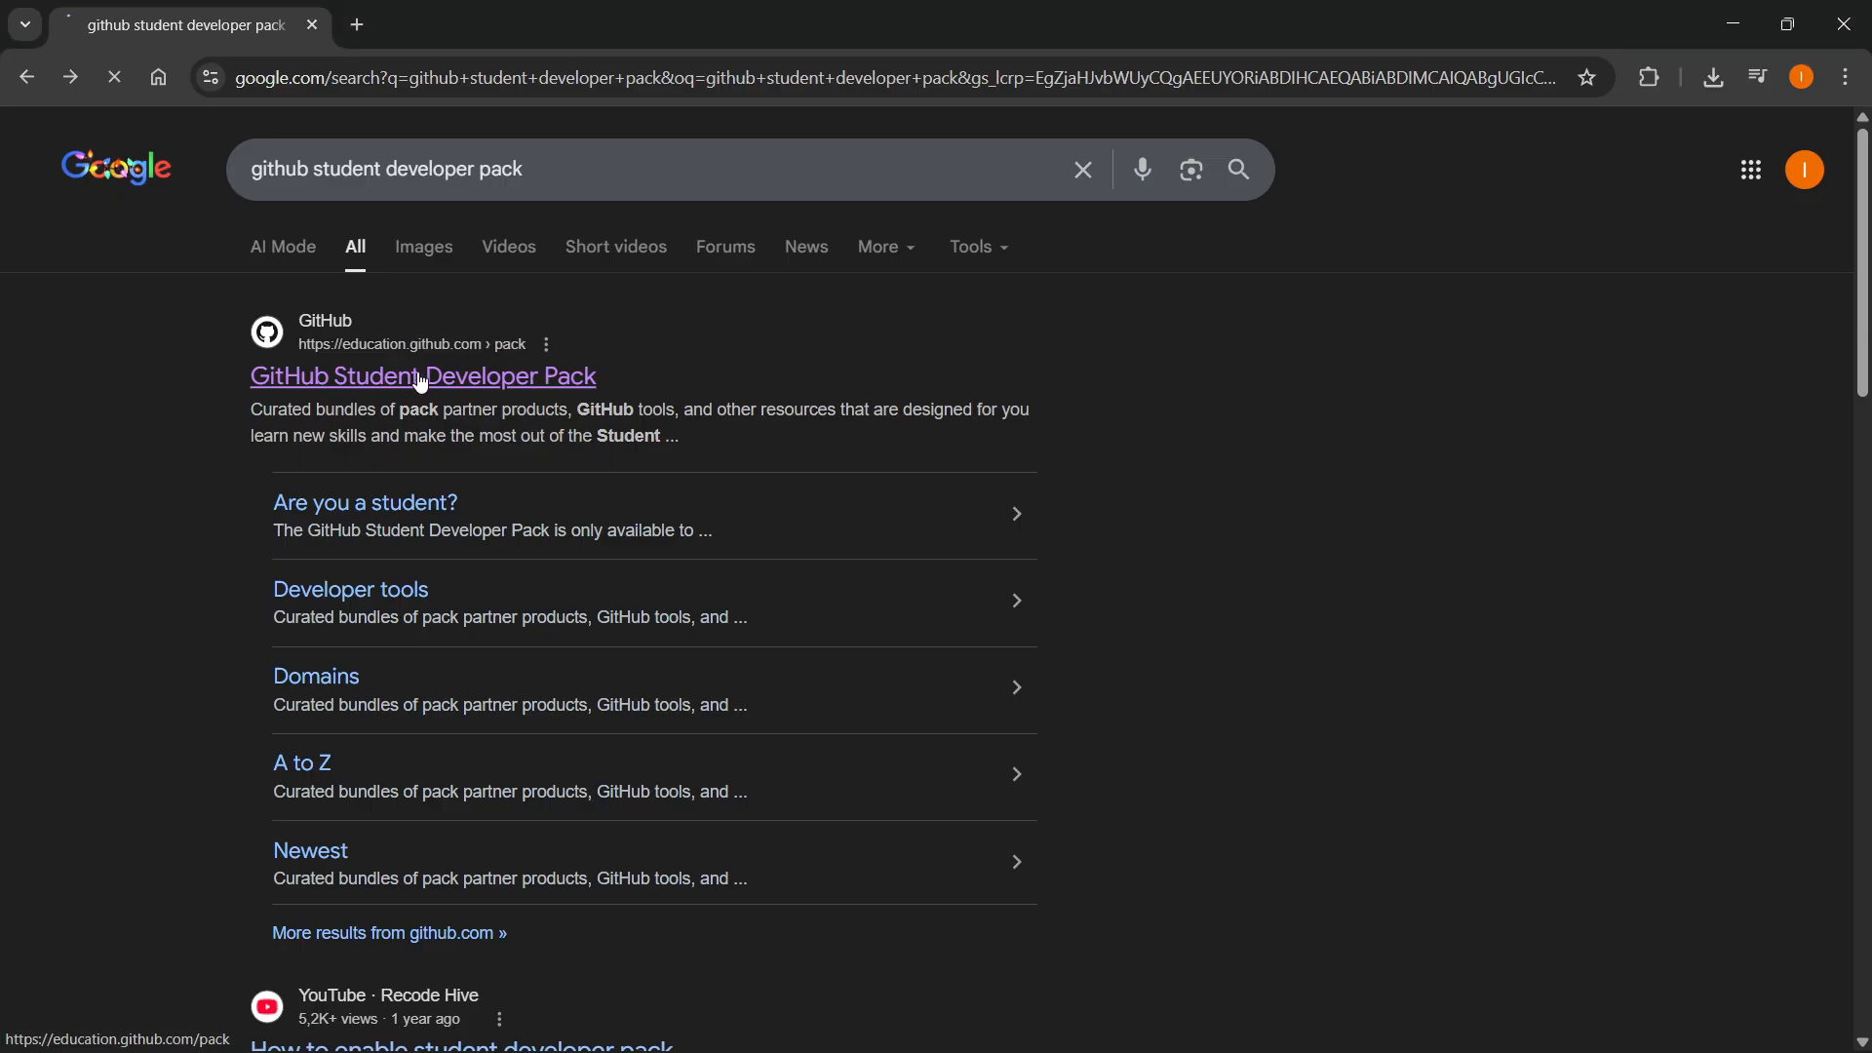
pyautogui.click(420, 375)
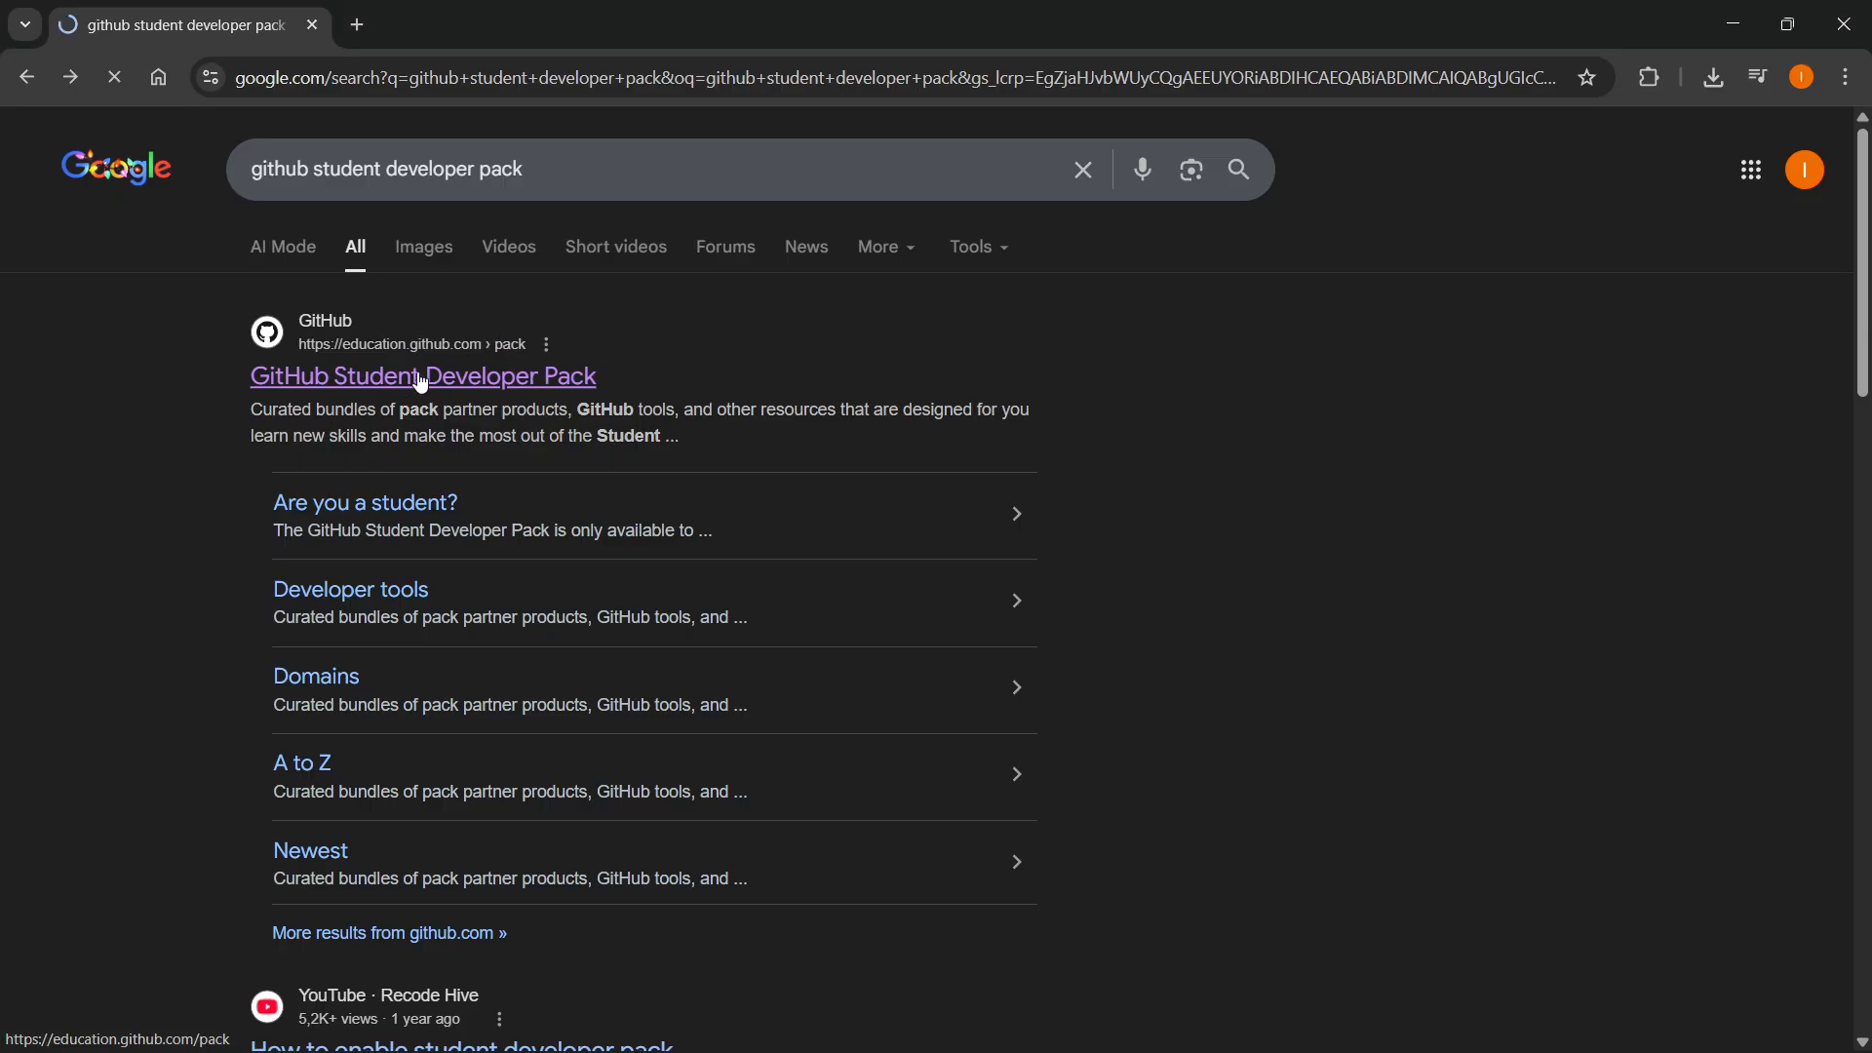
pyautogui.click(421, 374)
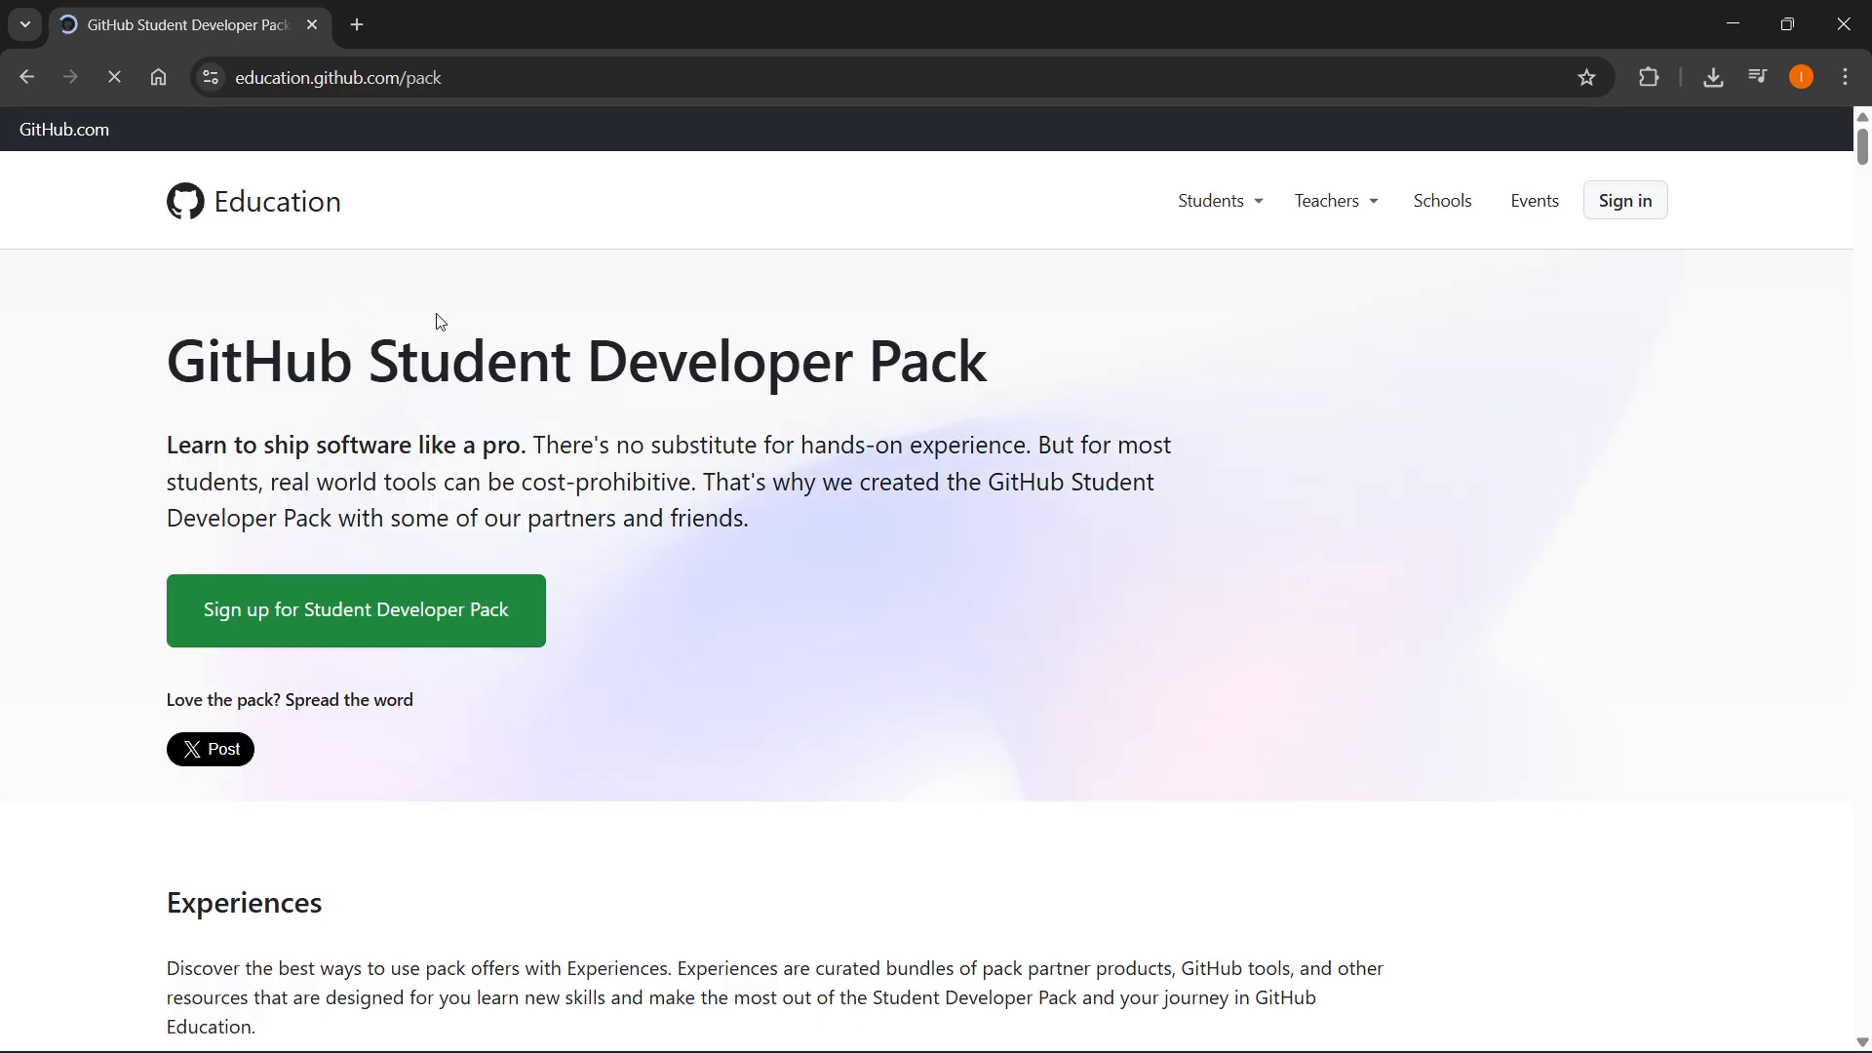
# Step: Browse the Student Developer Pack offerings, then sign up for the pack
pyautogui.scroll(-3)
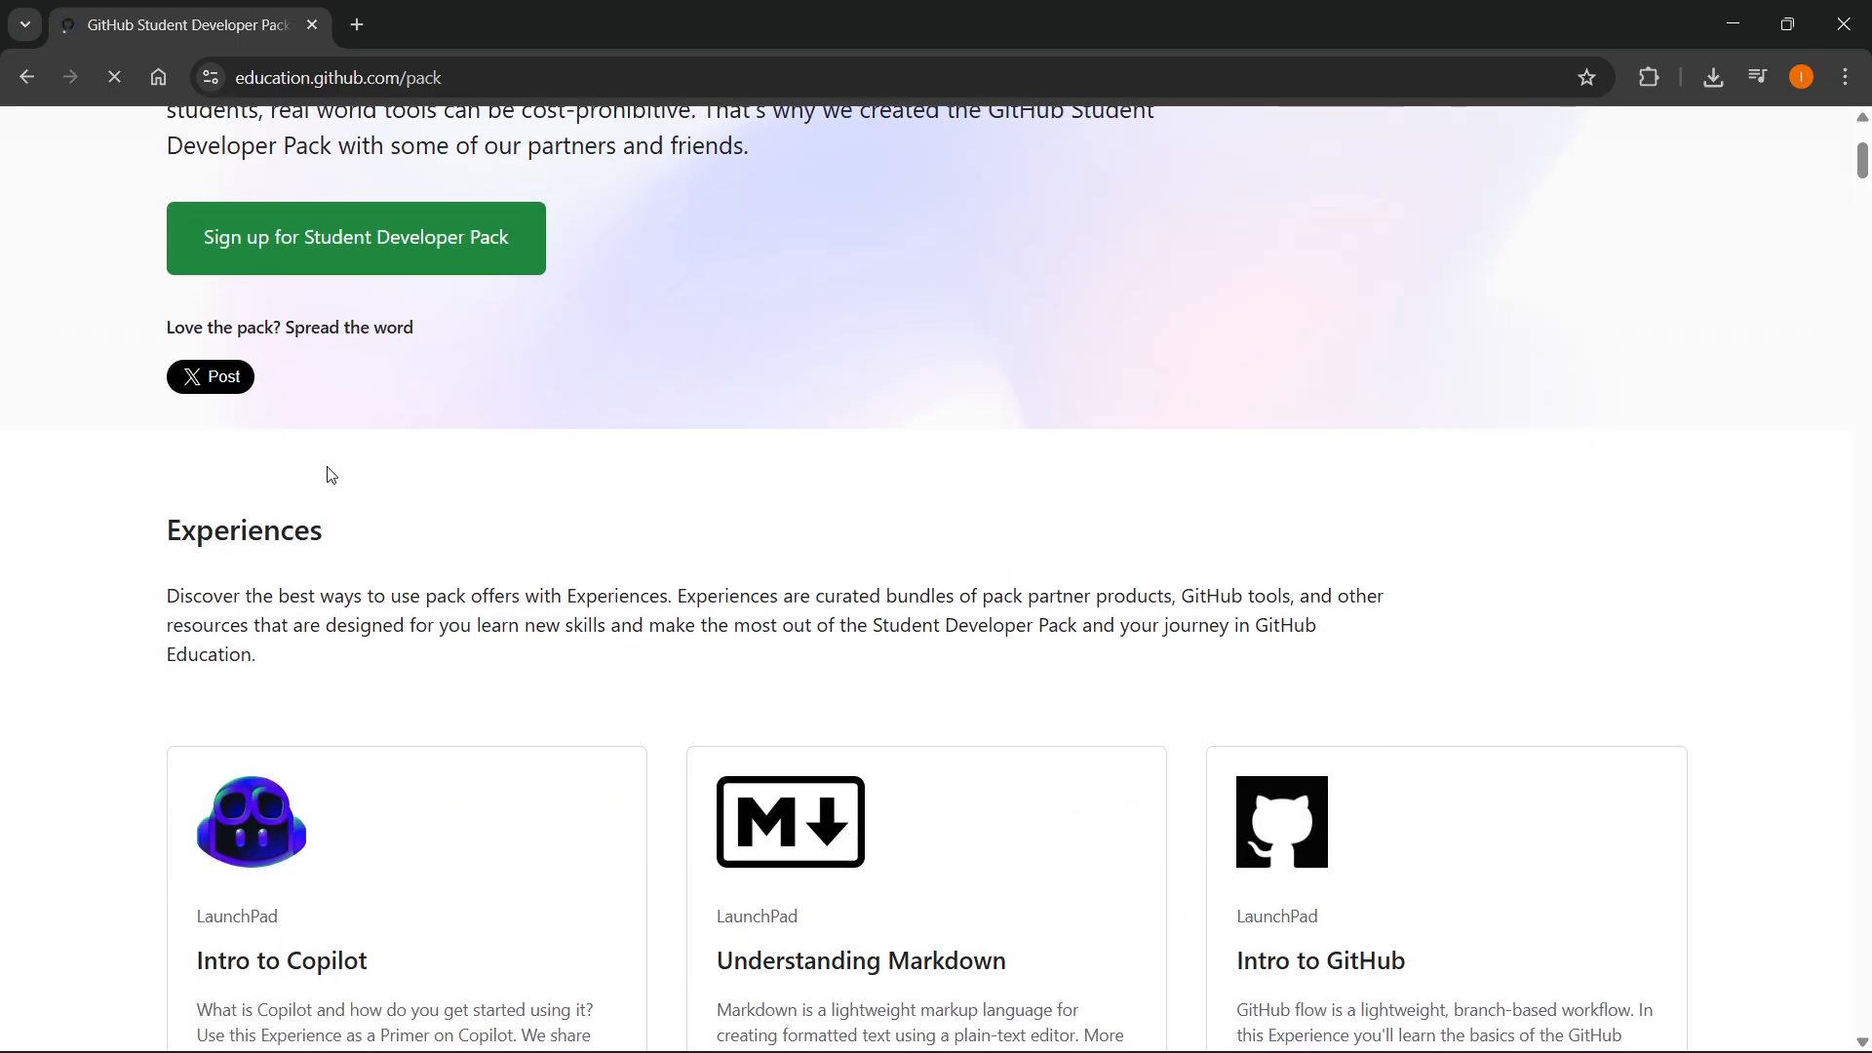
pyautogui.scroll(-3)
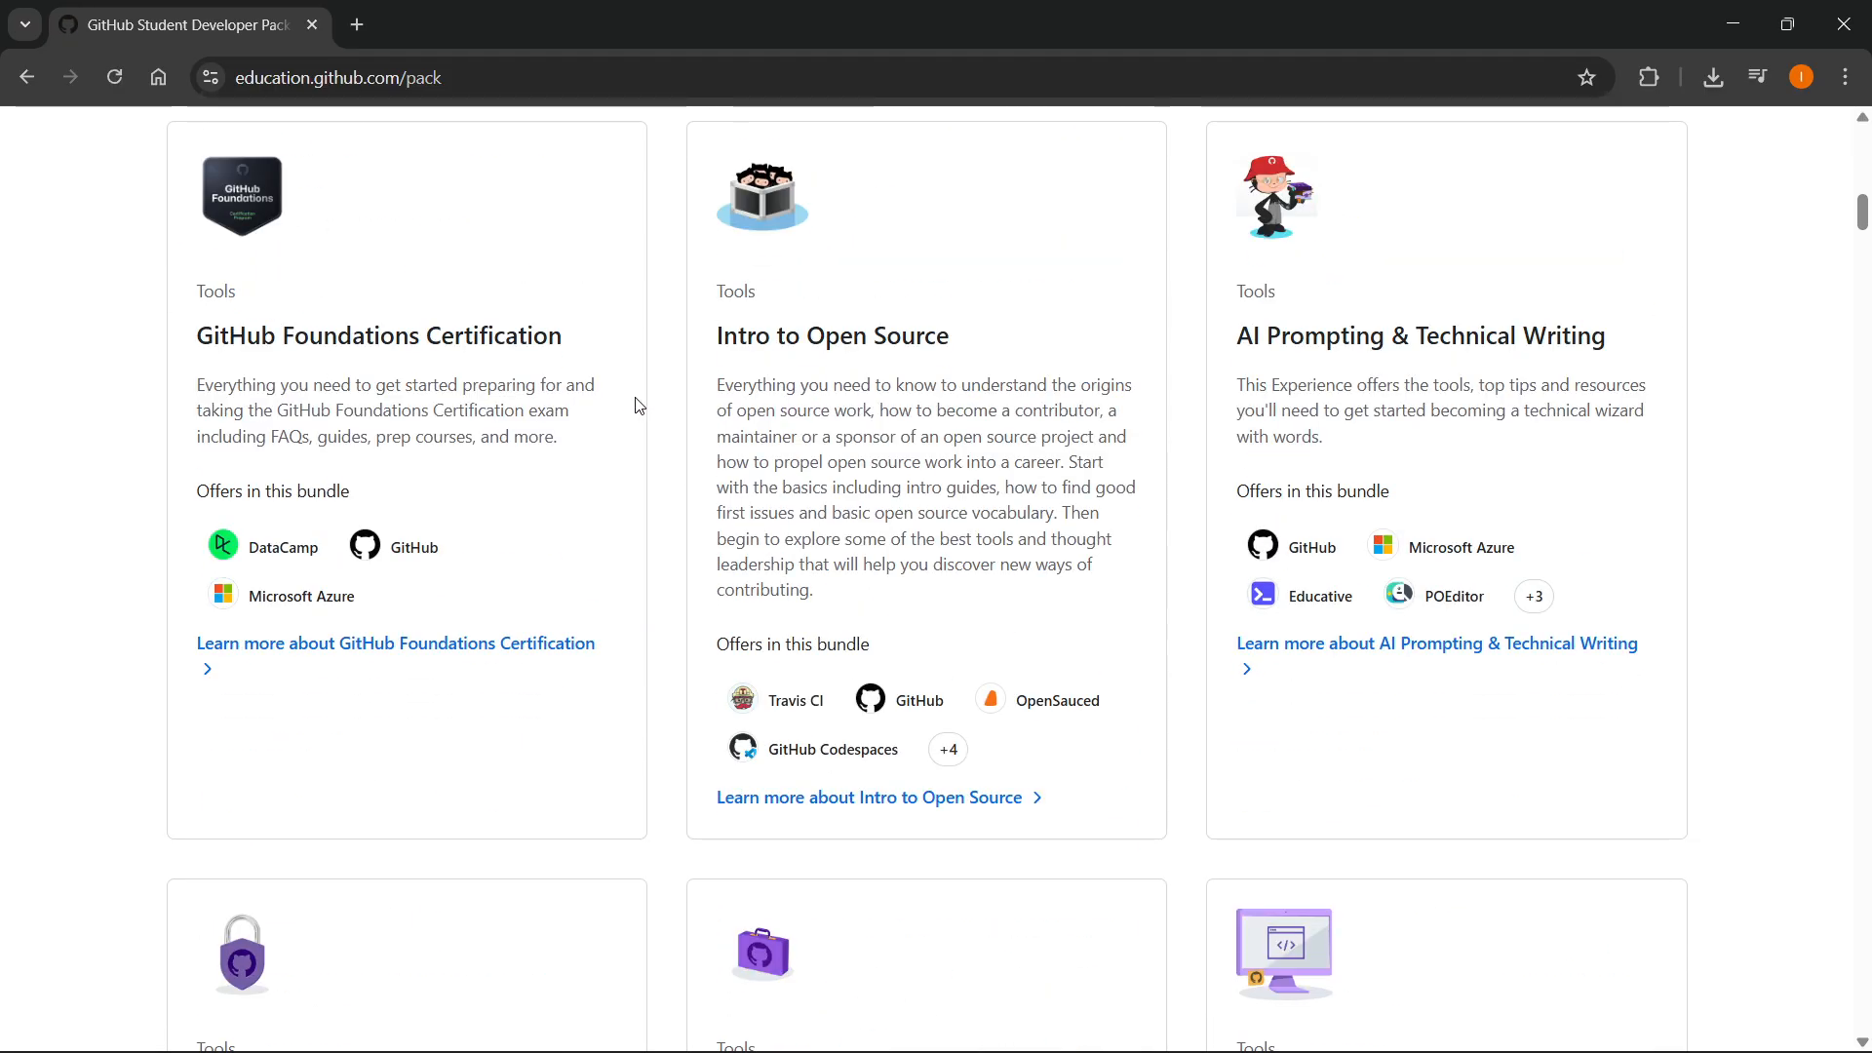
pyautogui.scroll(-3)
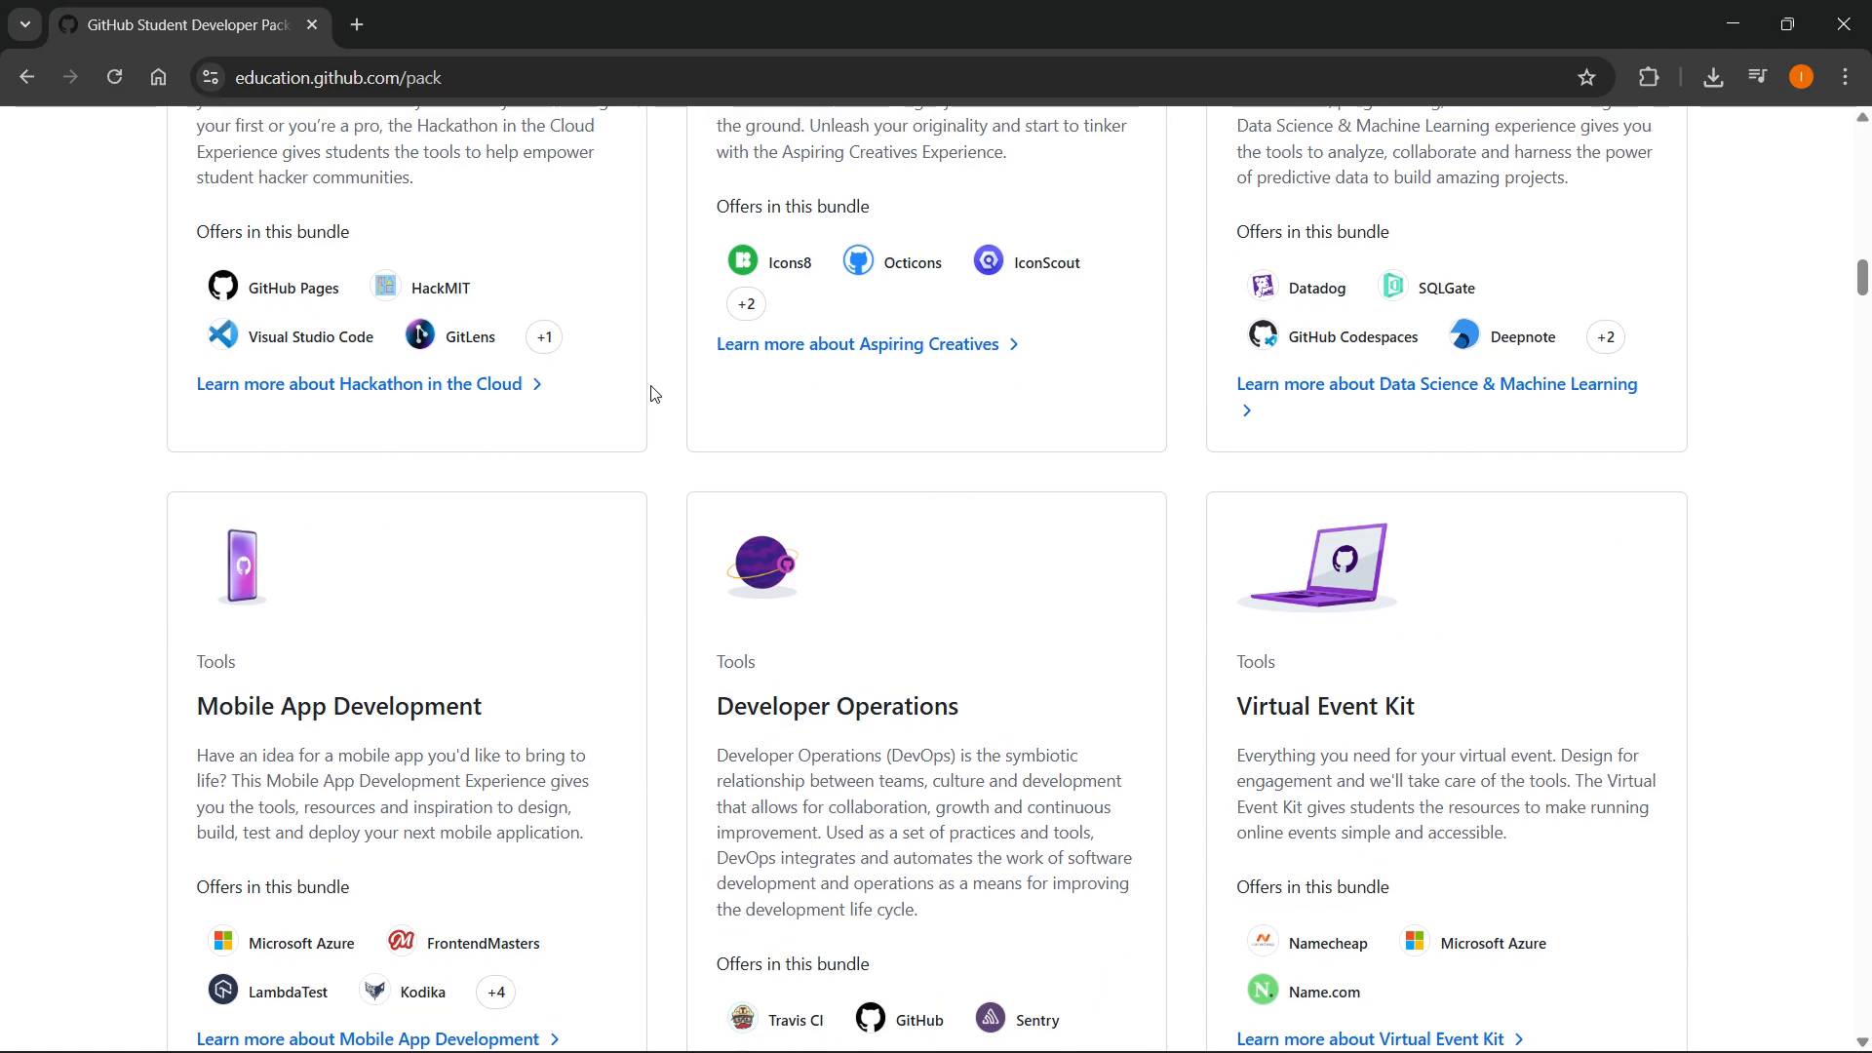
pyautogui.scroll(3)
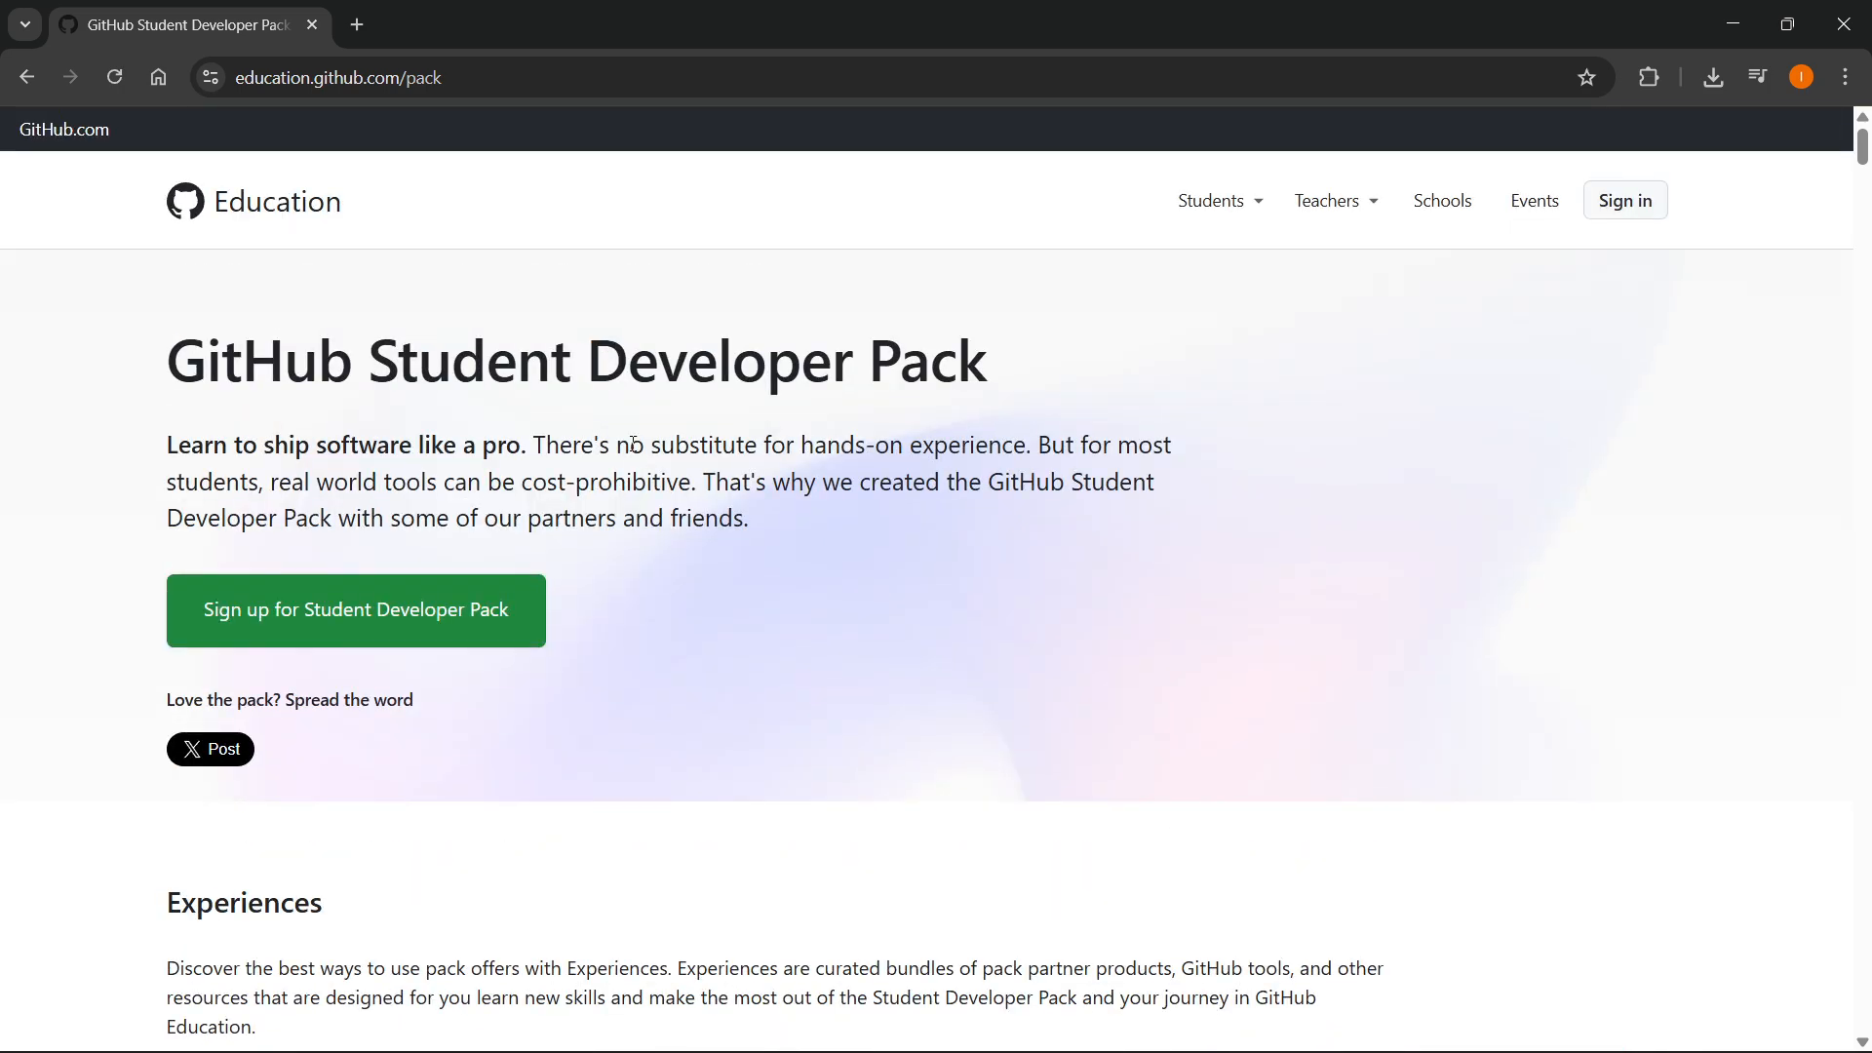
pyautogui.moveTo(362, 632)
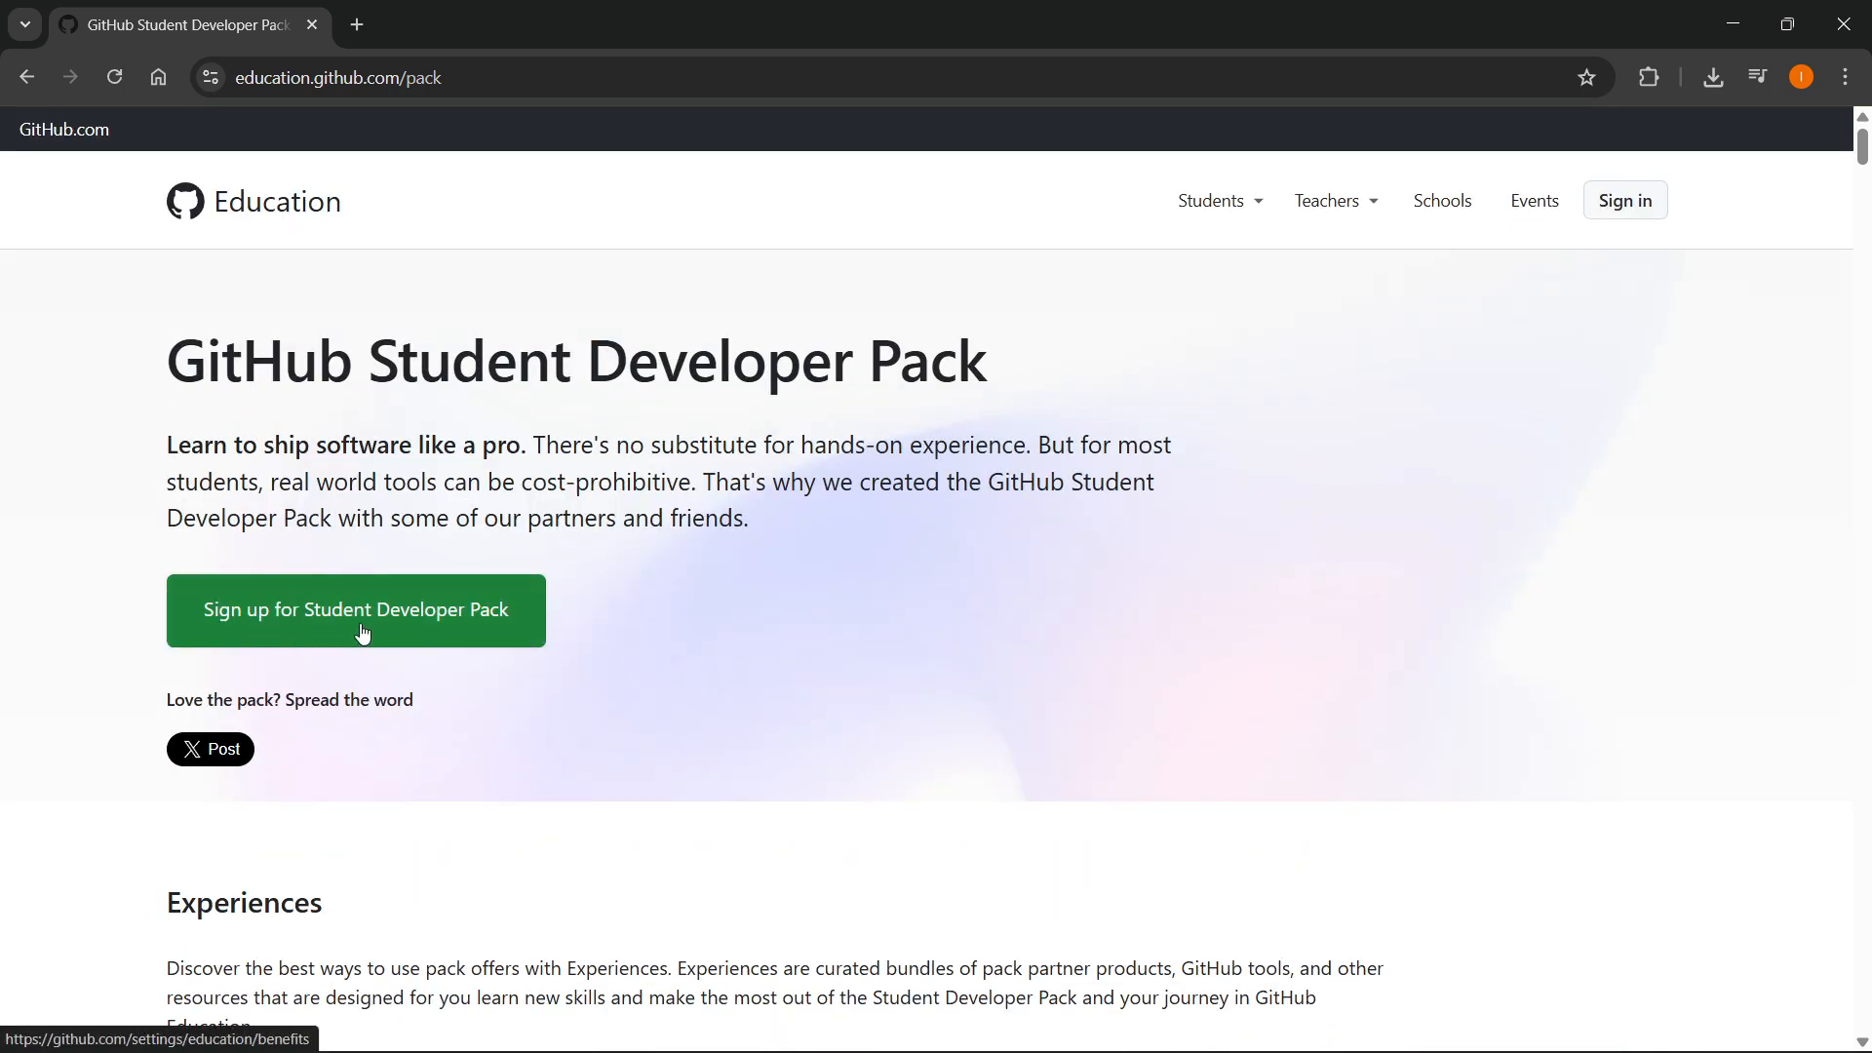
pyautogui.click(356, 610)
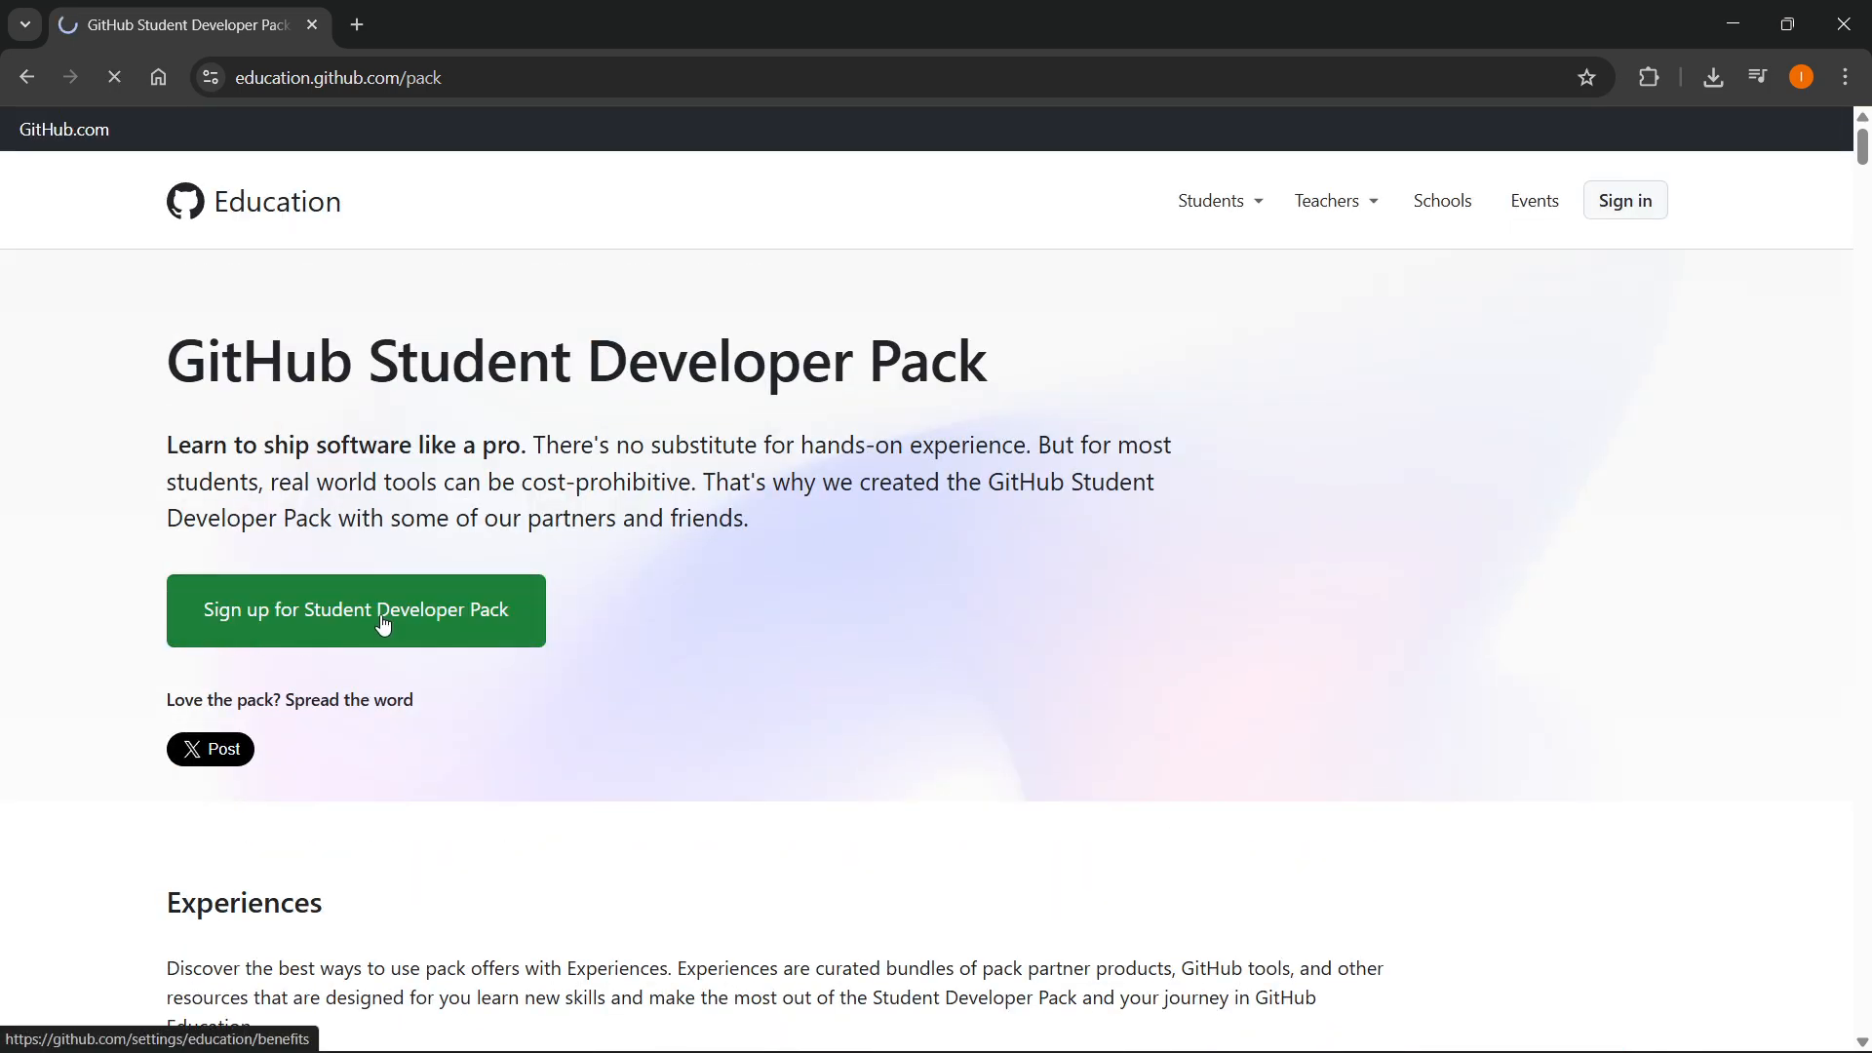
pyautogui.click(356, 610)
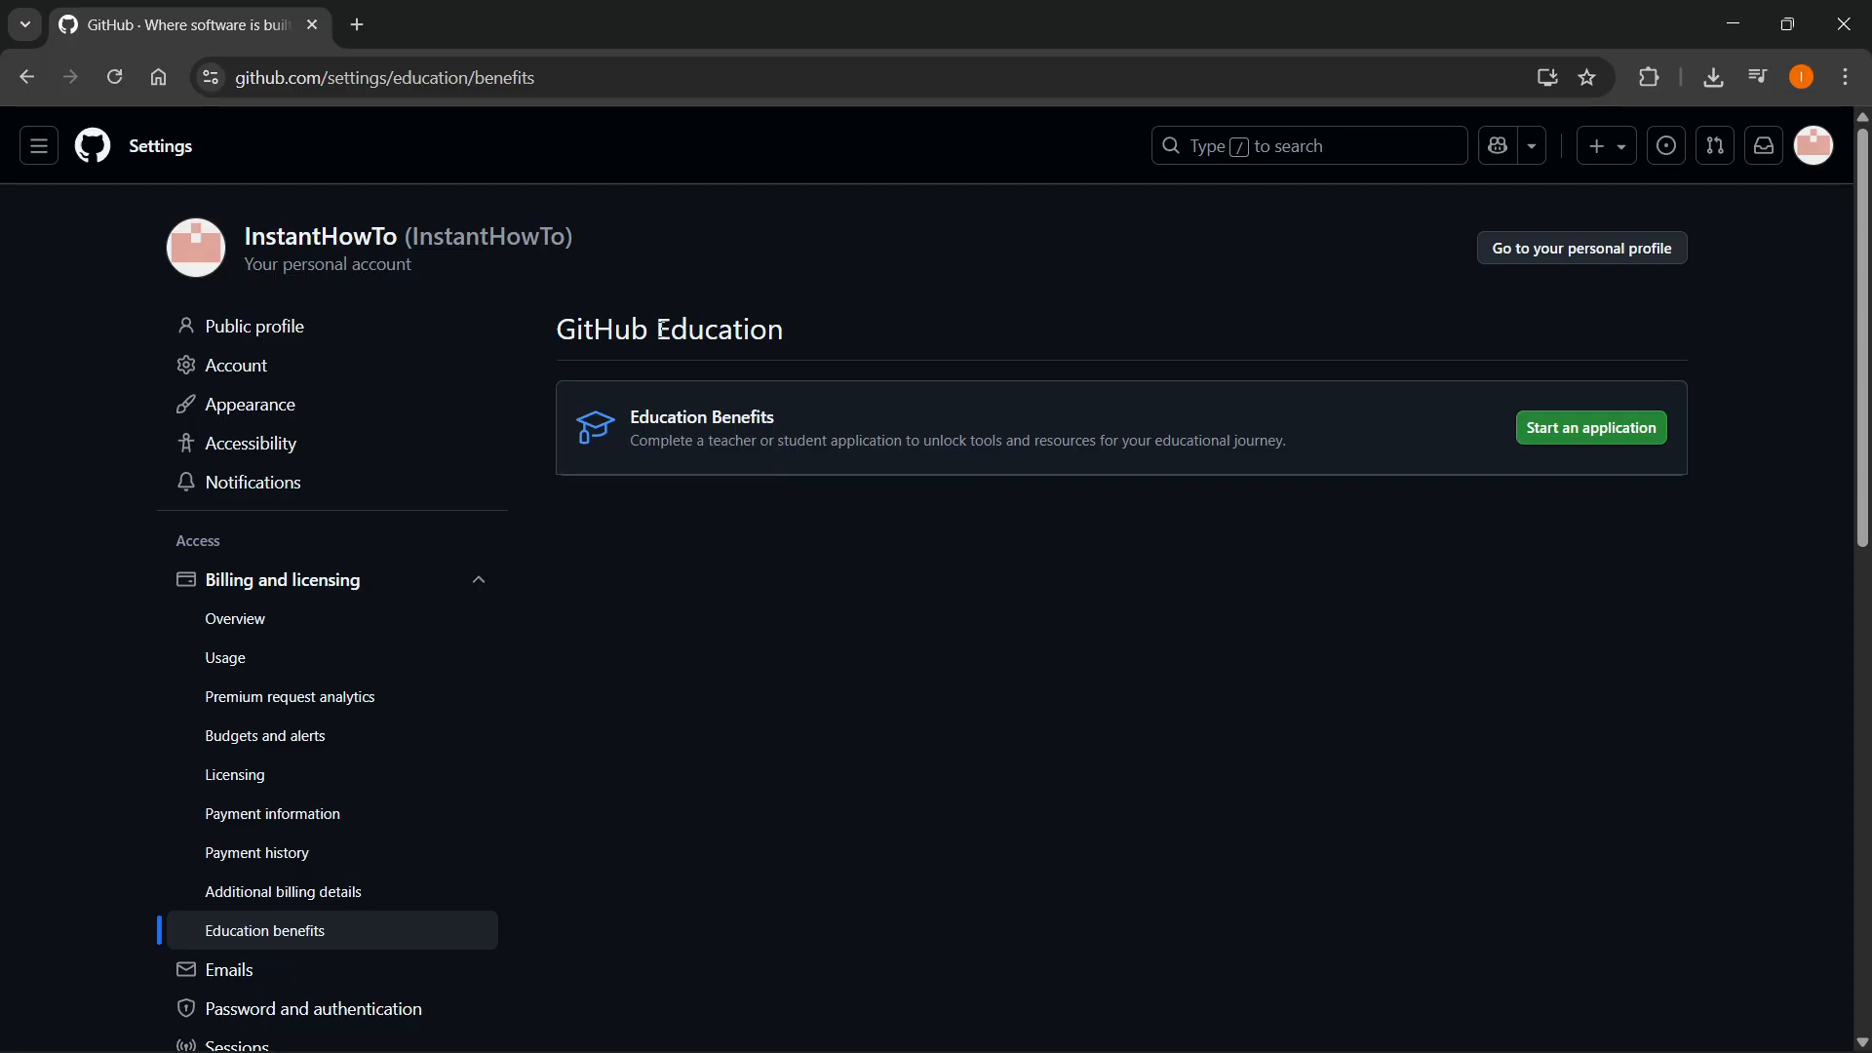
pyautogui.moveTo(867, 279)
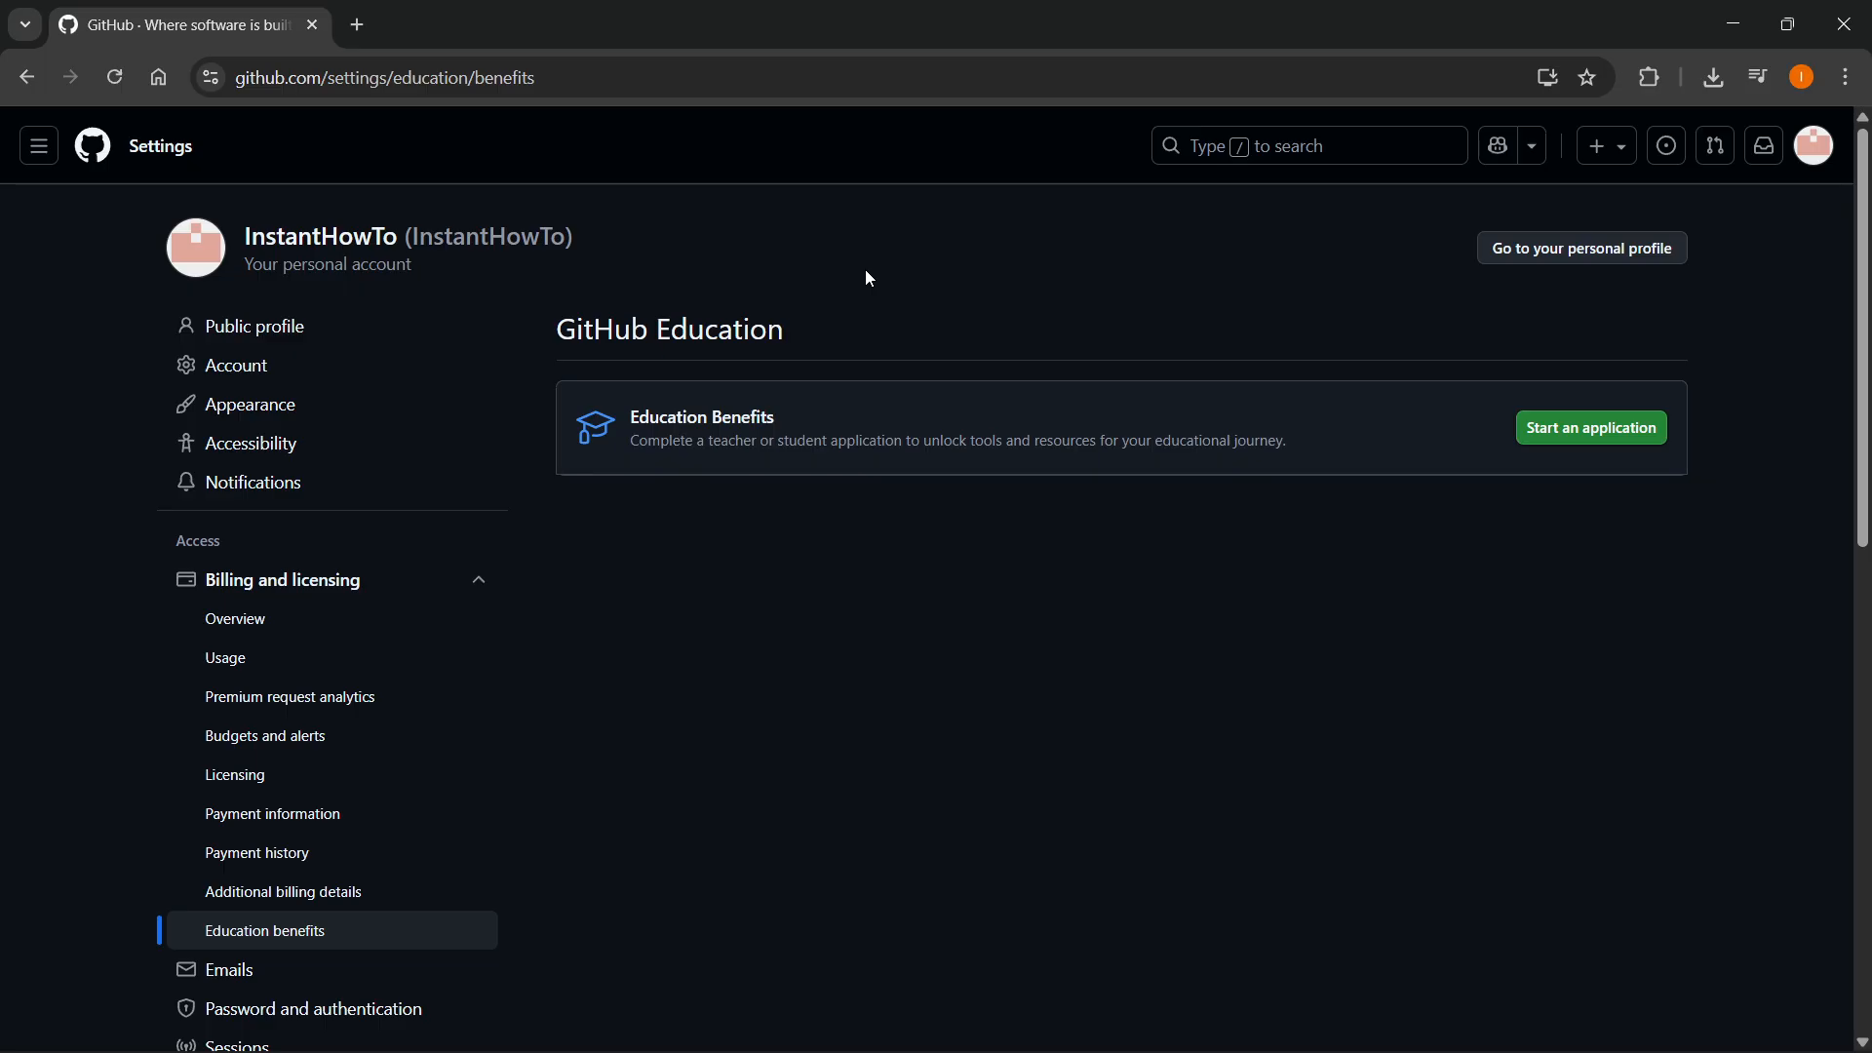
pyautogui.moveTo(767, 304)
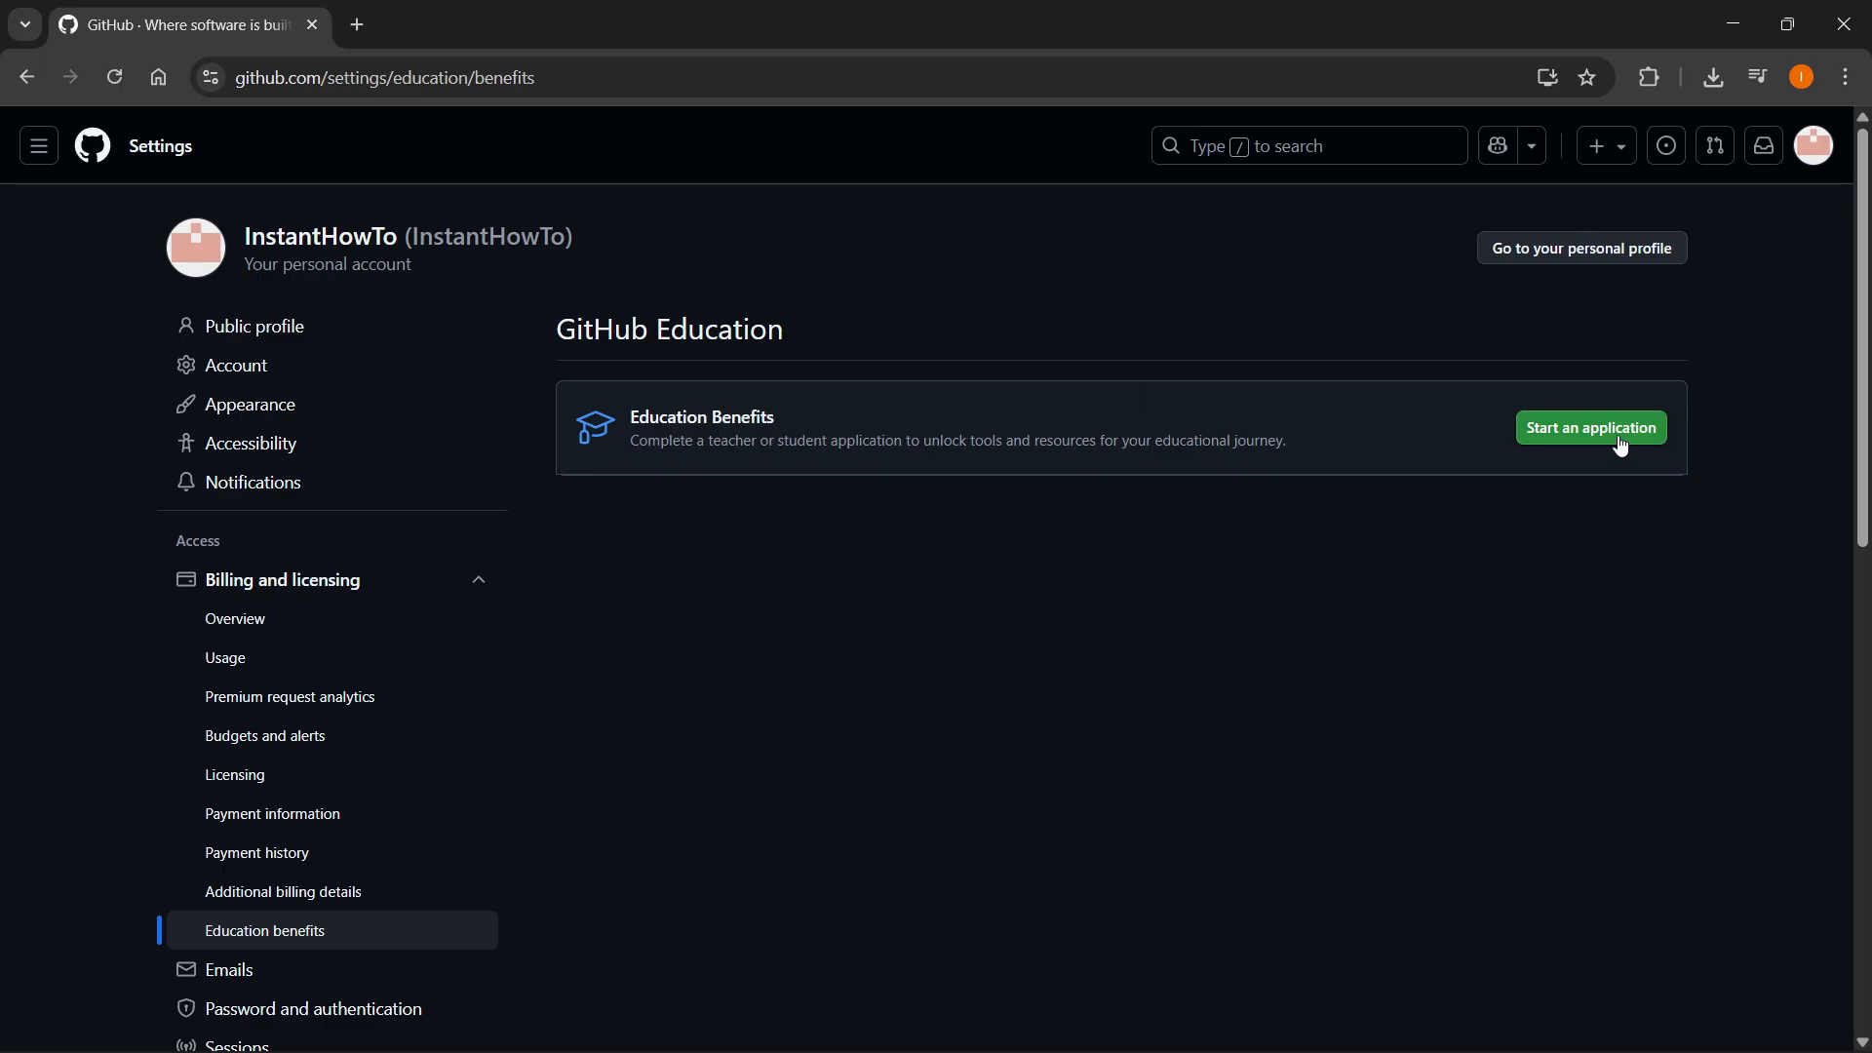
pyautogui.moveTo(1544, 484)
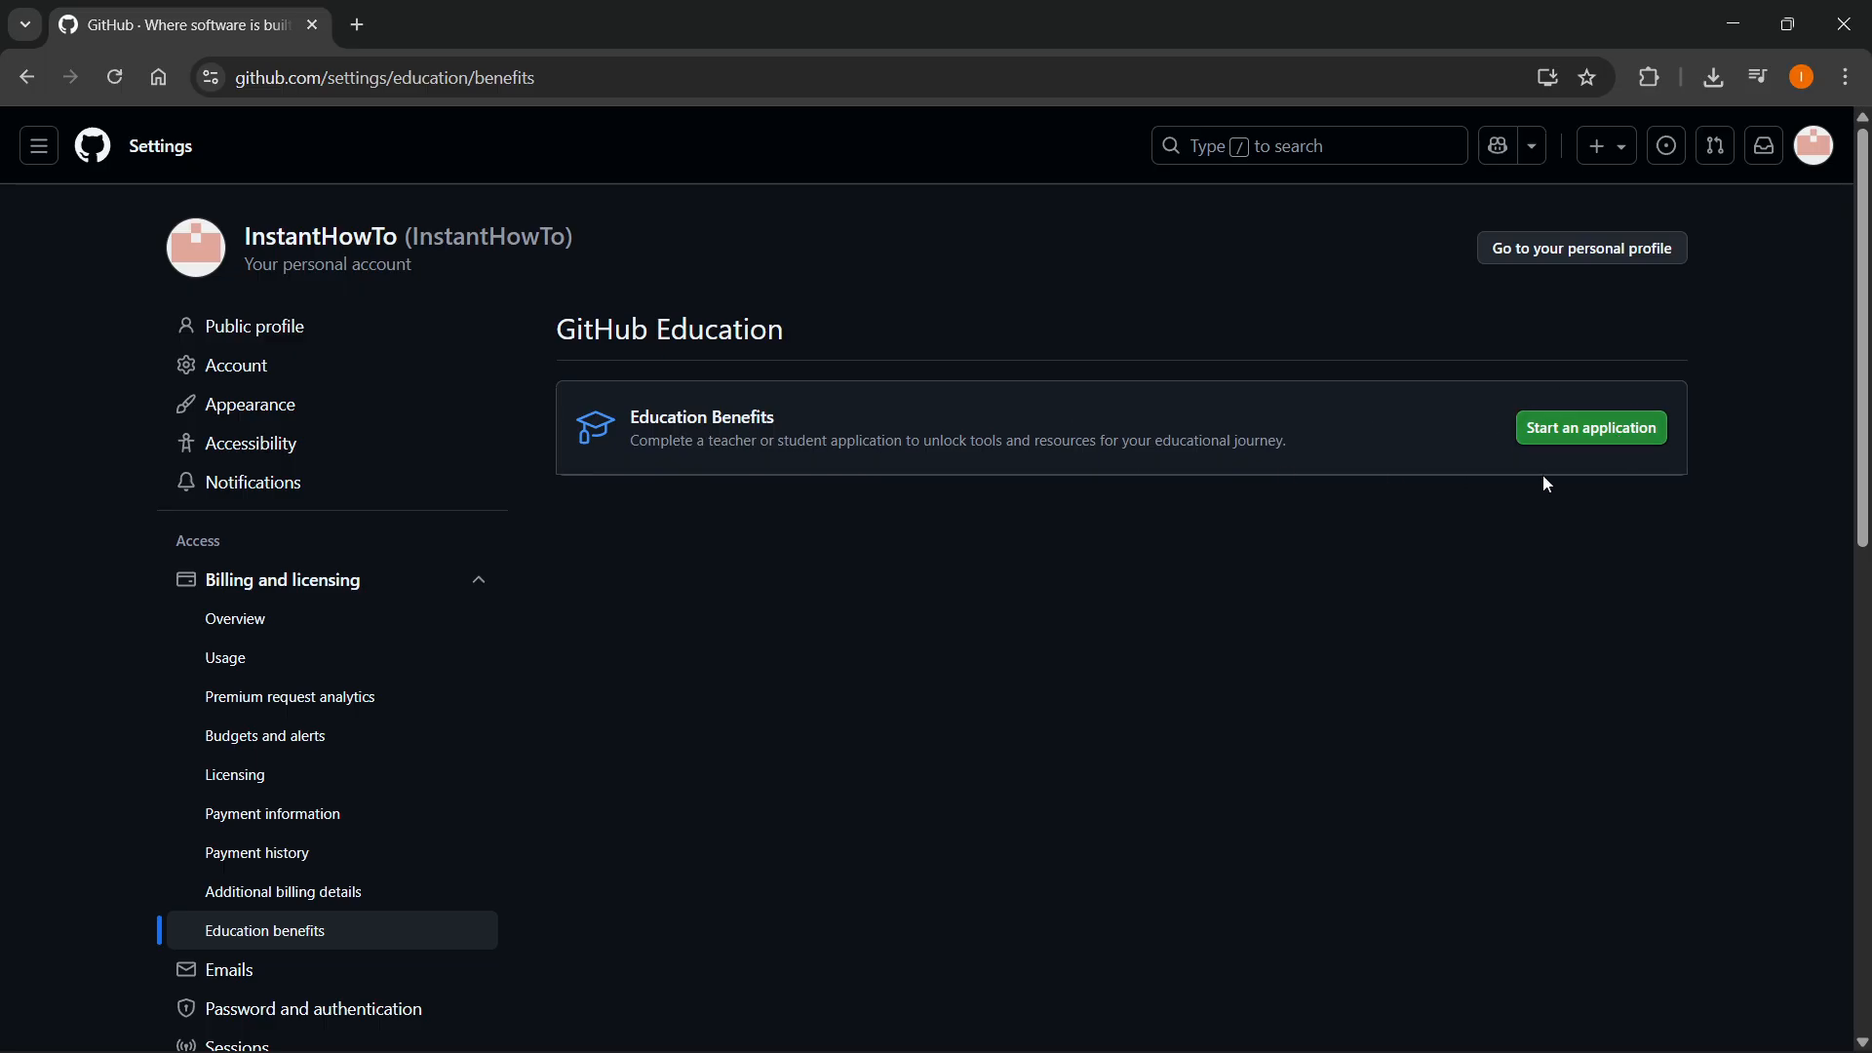
# Step: Start a new application from the Education benefits settings page
pyautogui.click(1589, 427)
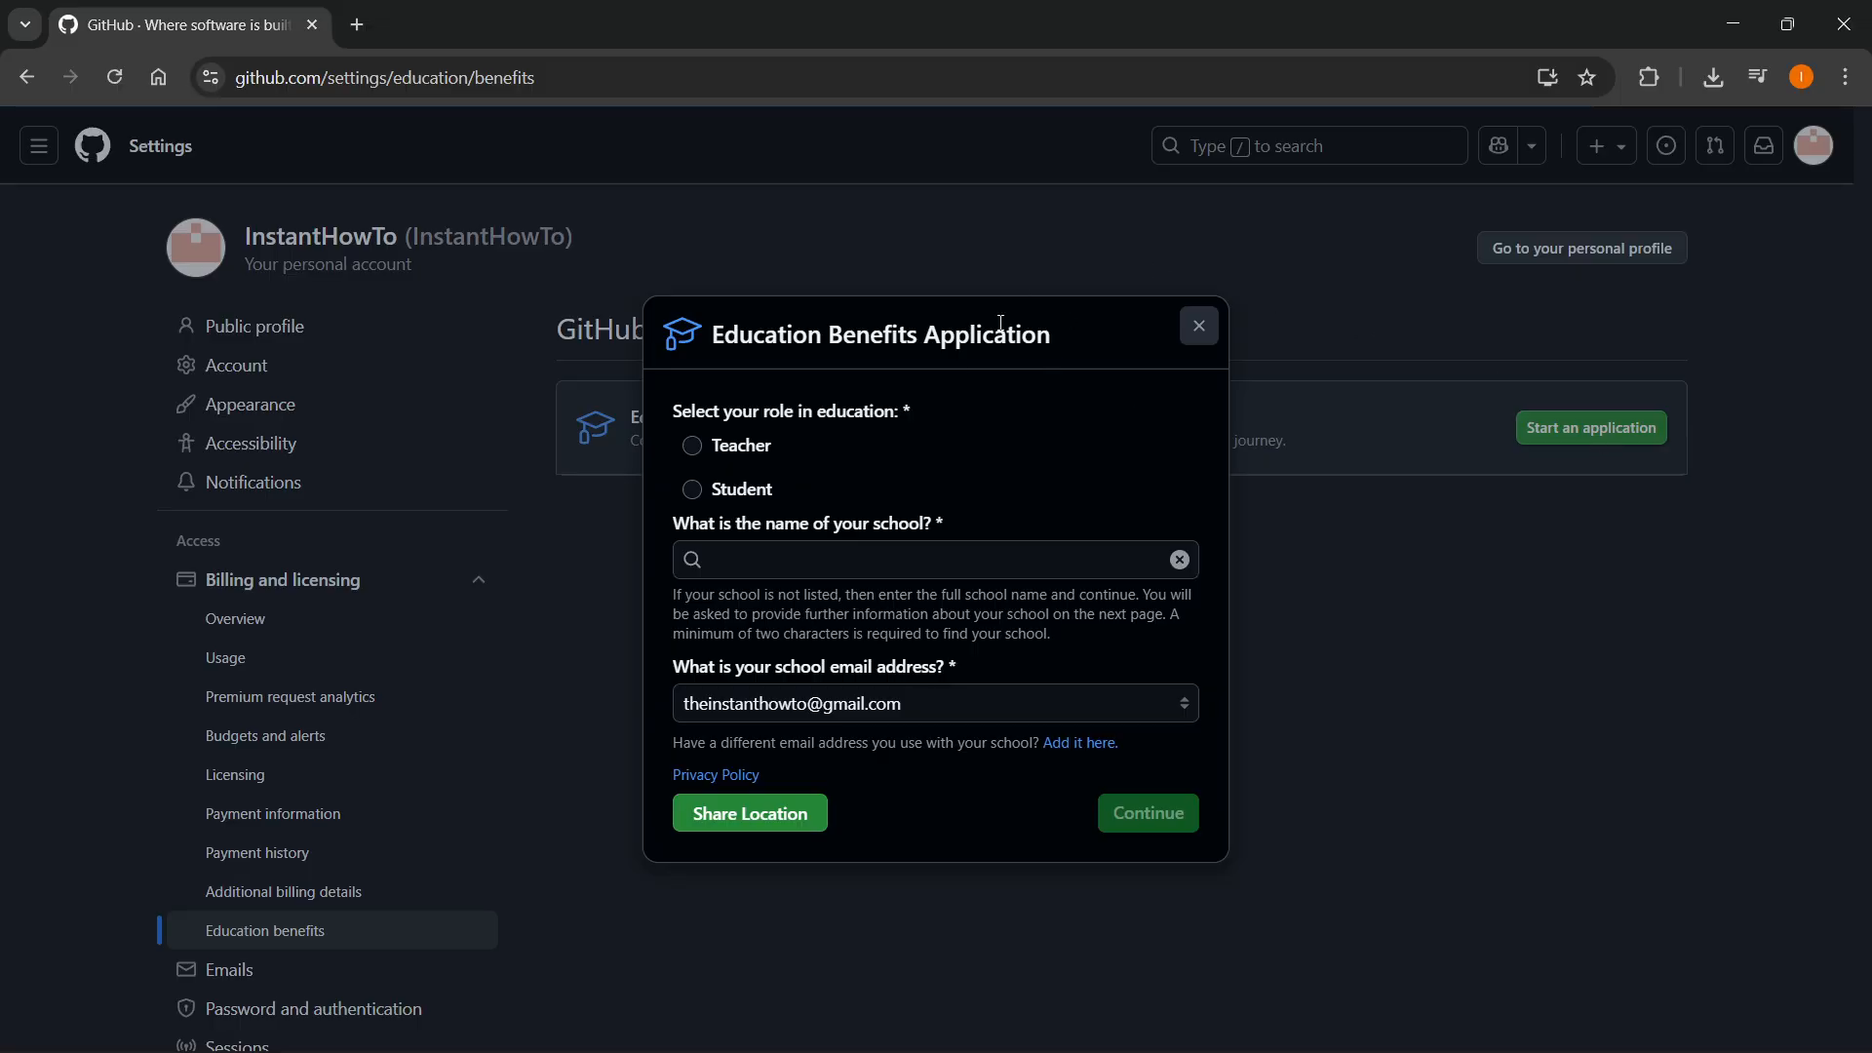
pyautogui.moveTo(716, 499)
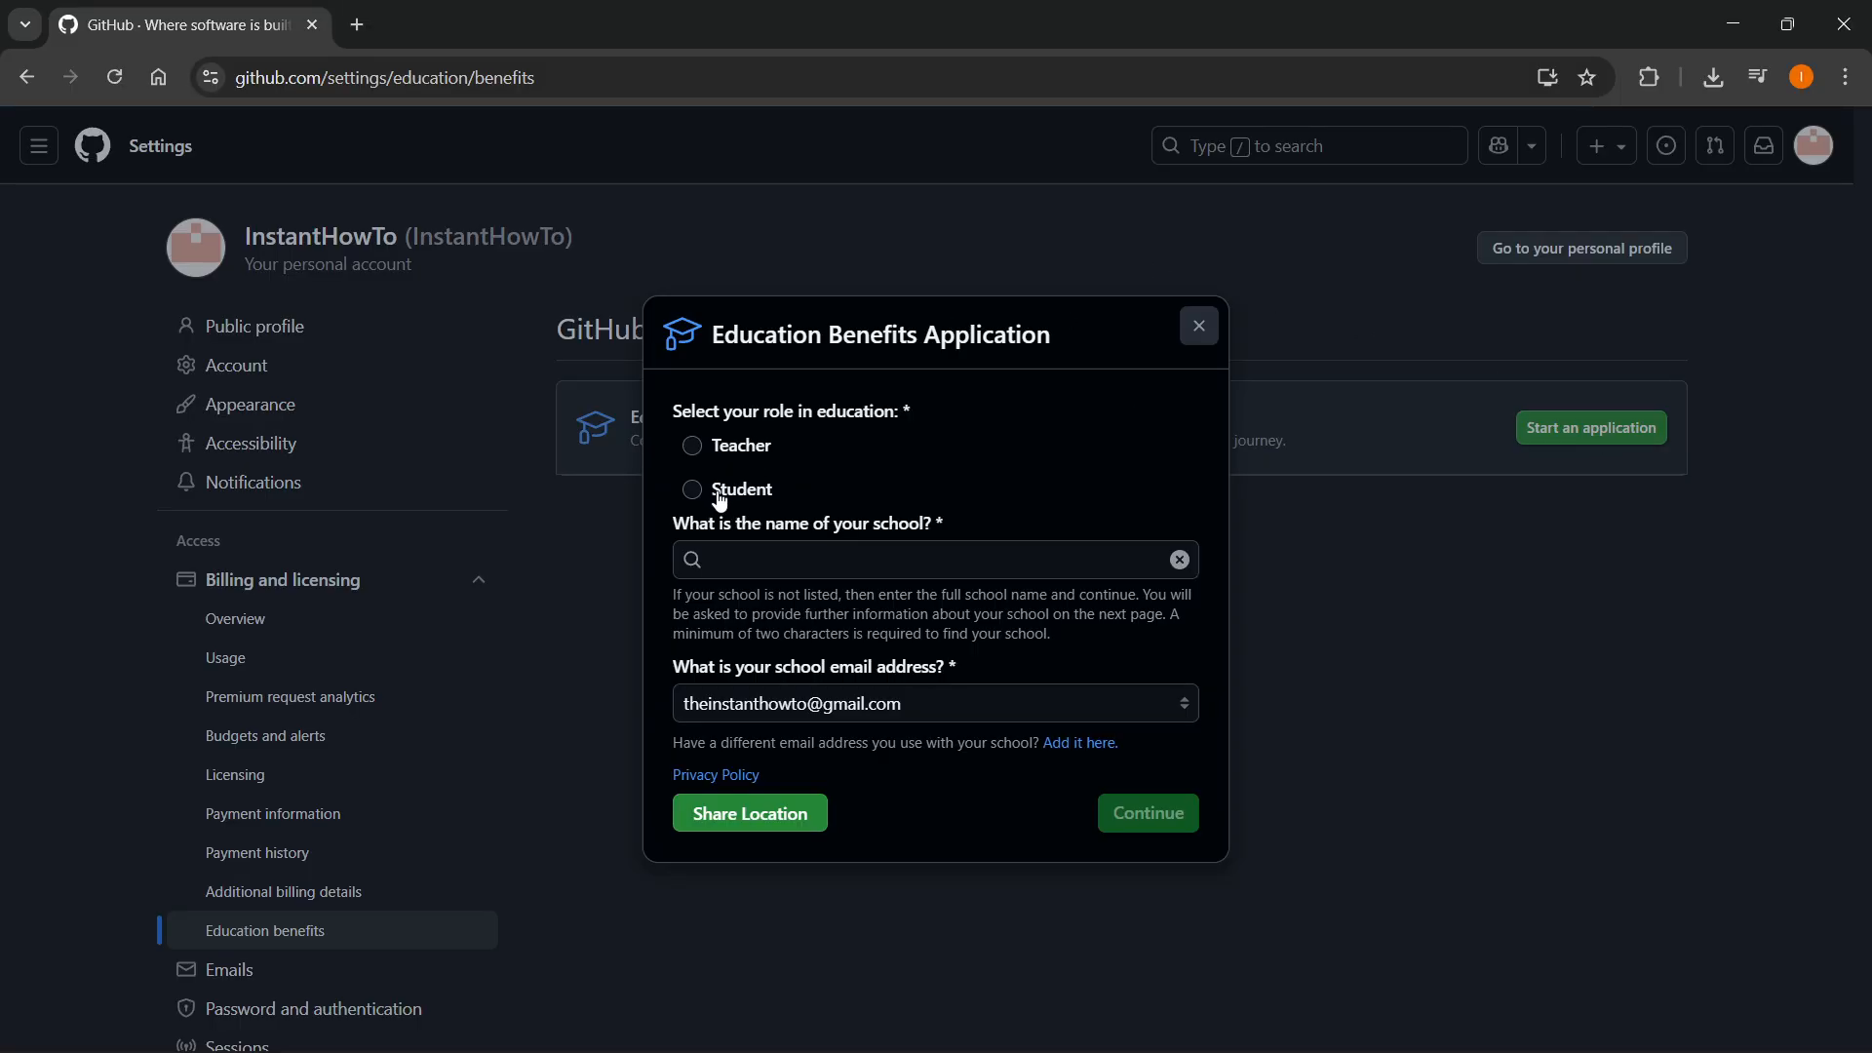
# Step: Choose the Student role and pick Arish University after searching 'unive'
pyautogui.click(691, 489)
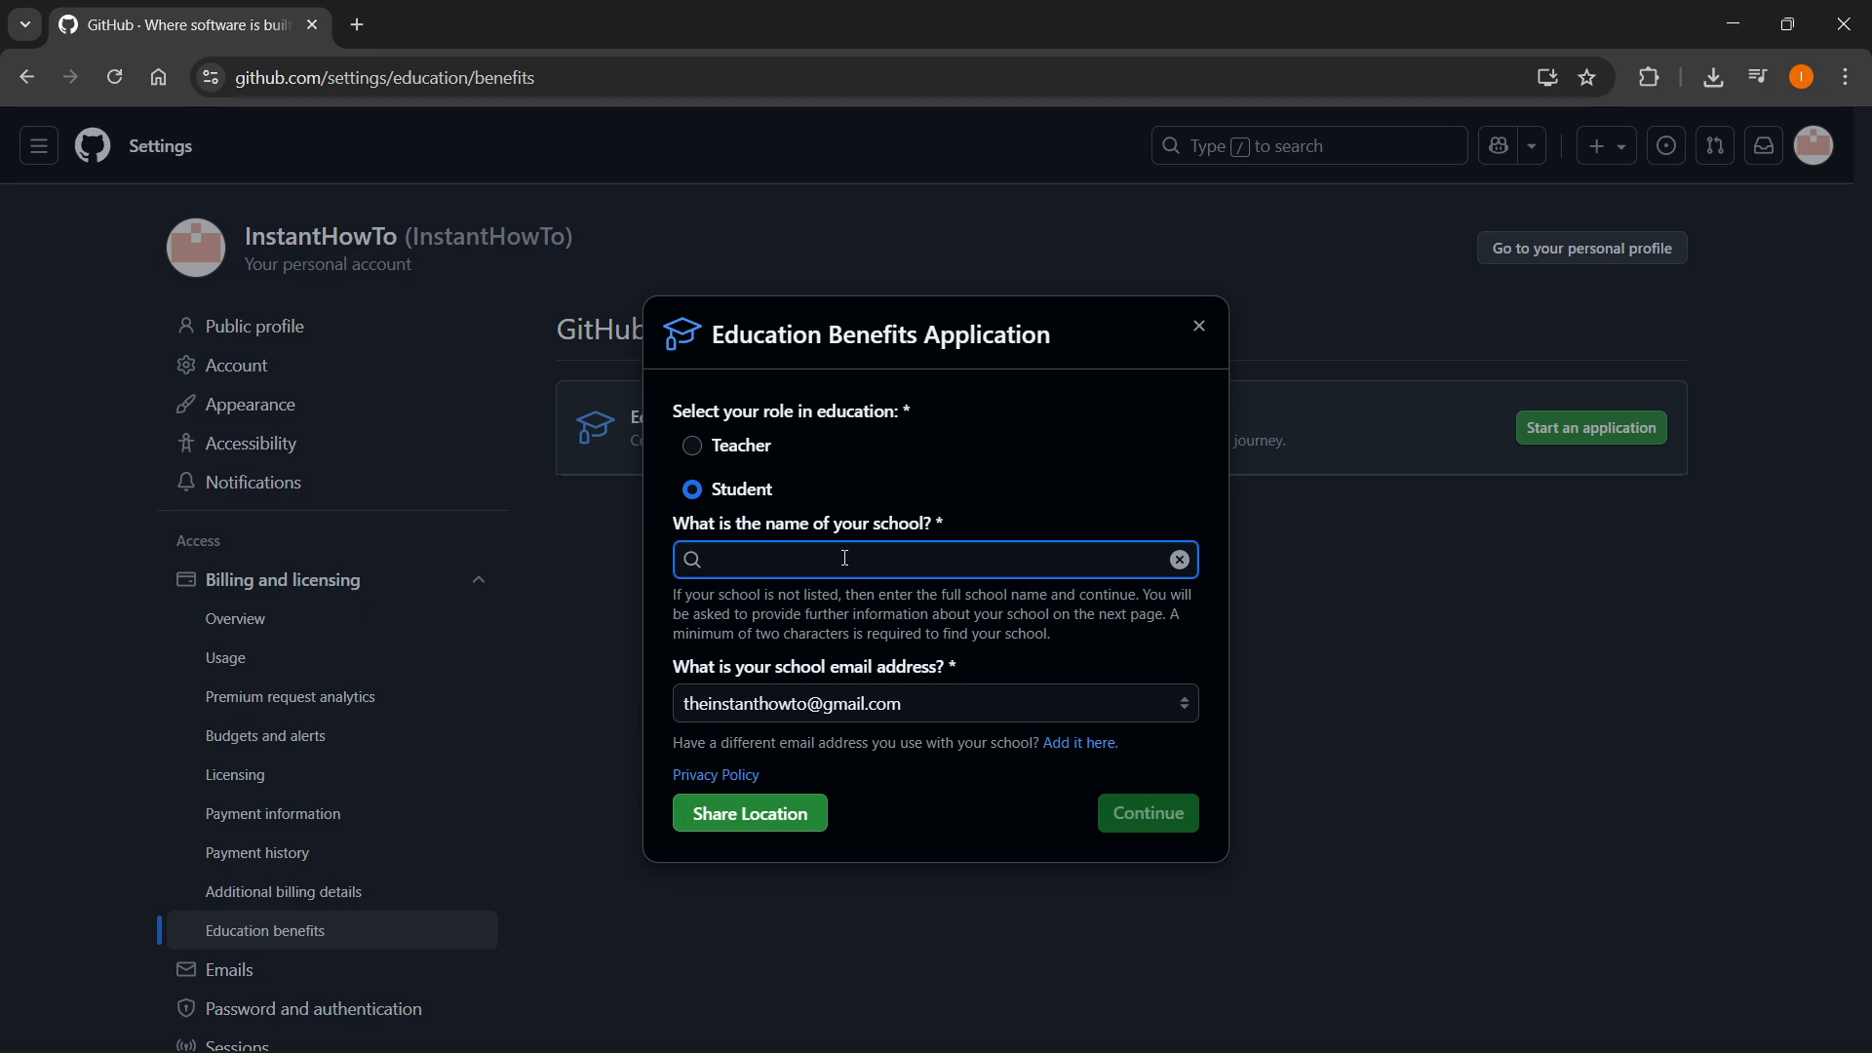
pyautogui.write('unive')
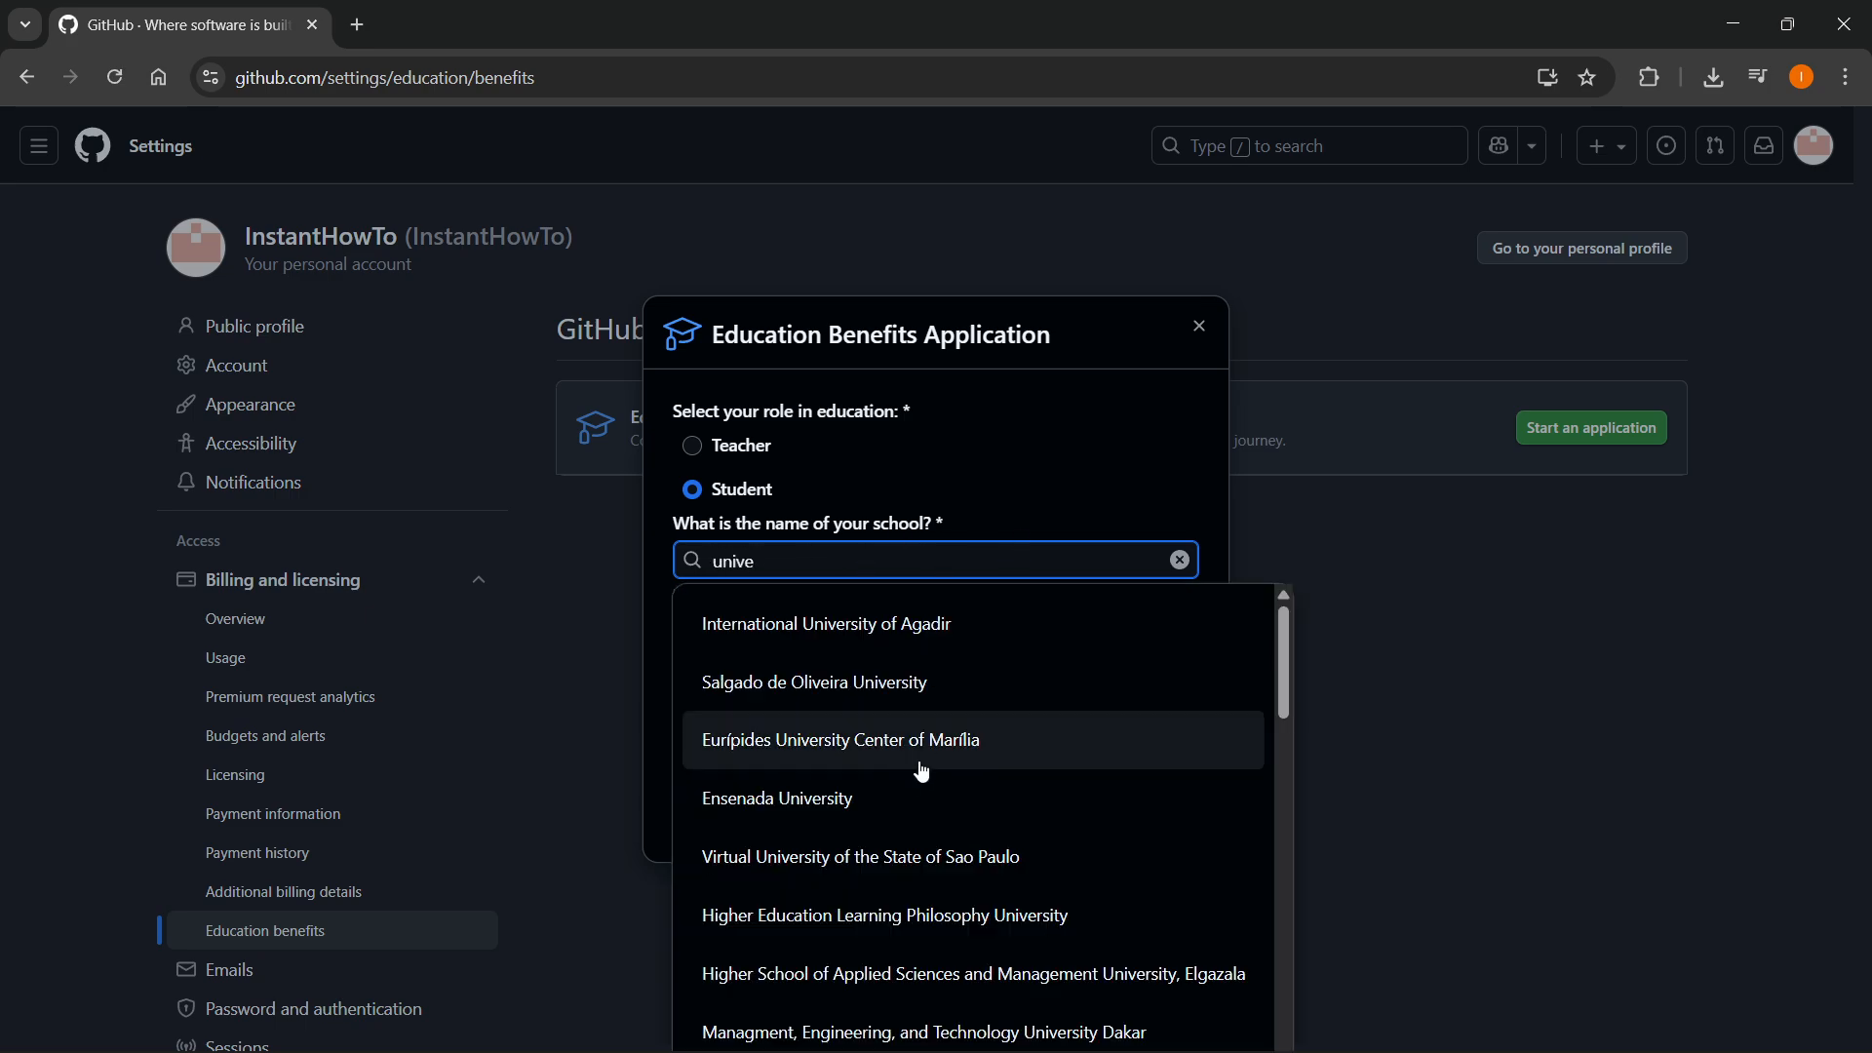
pyautogui.scroll(-3)
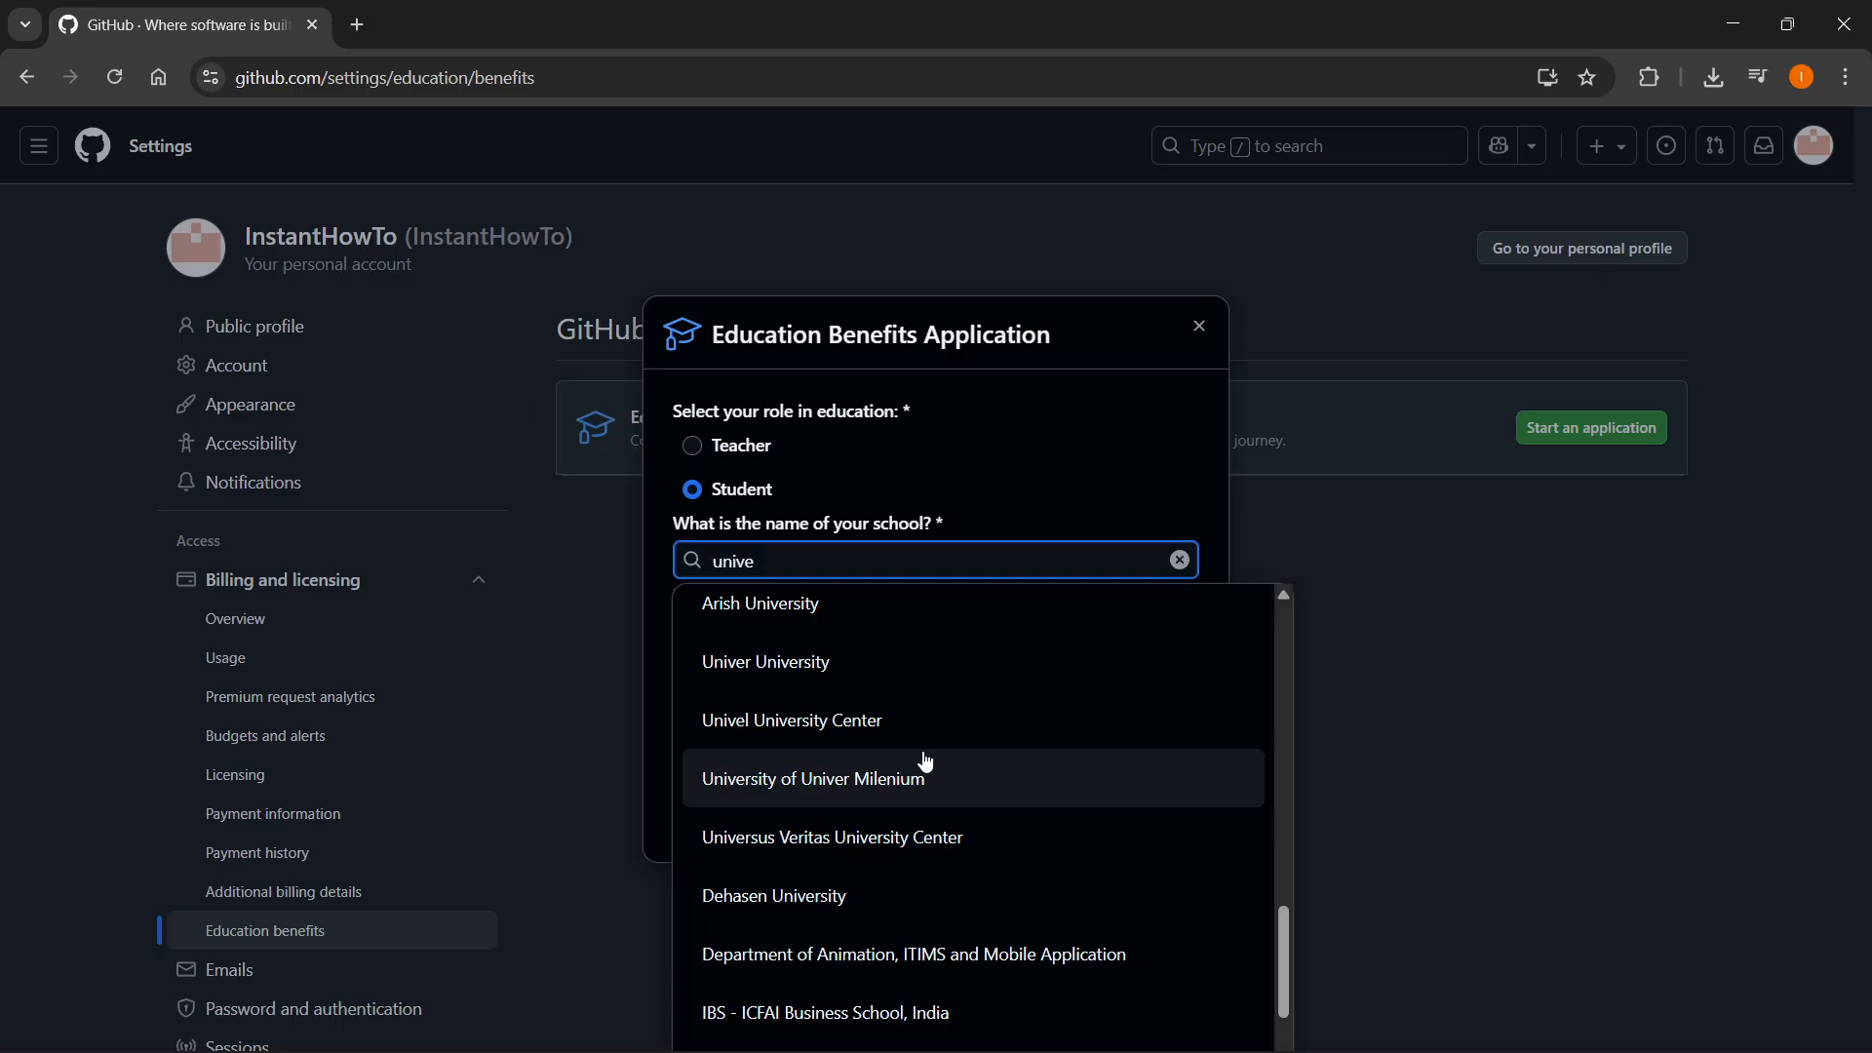
pyautogui.moveTo(755, 702)
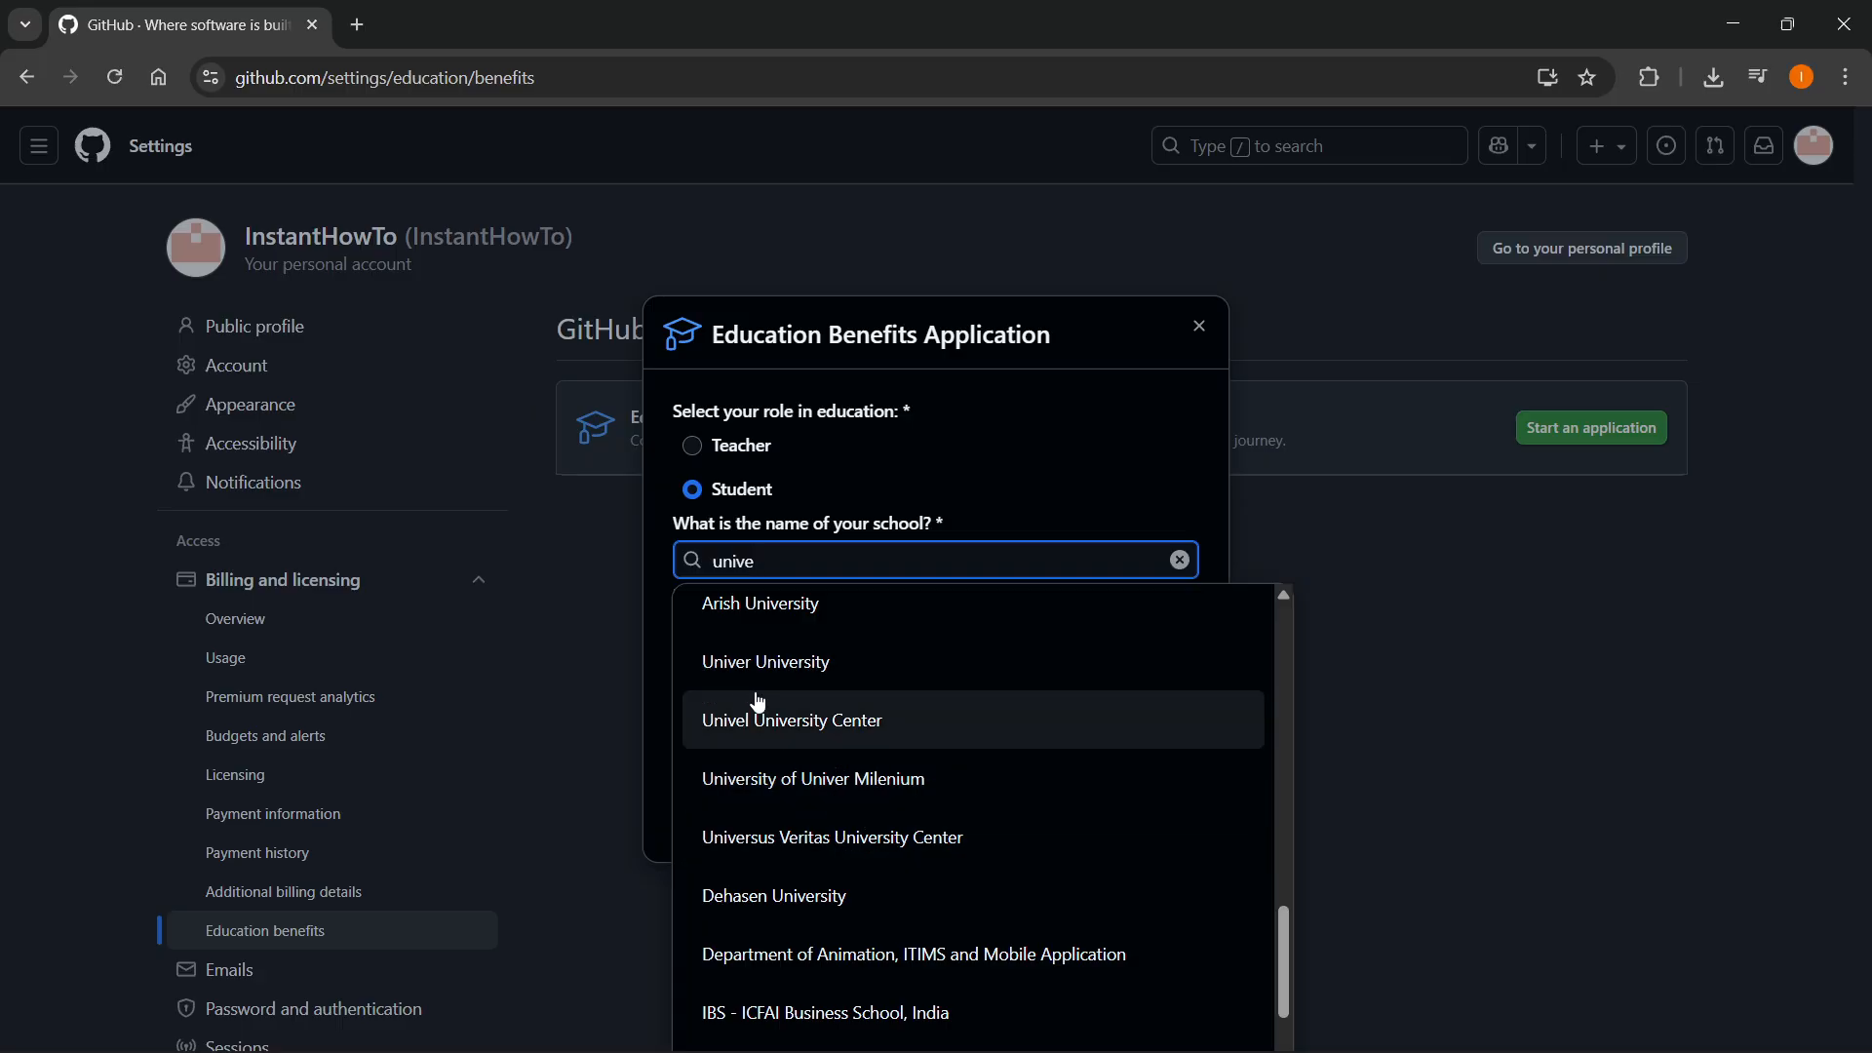
pyautogui.click(759, 602)
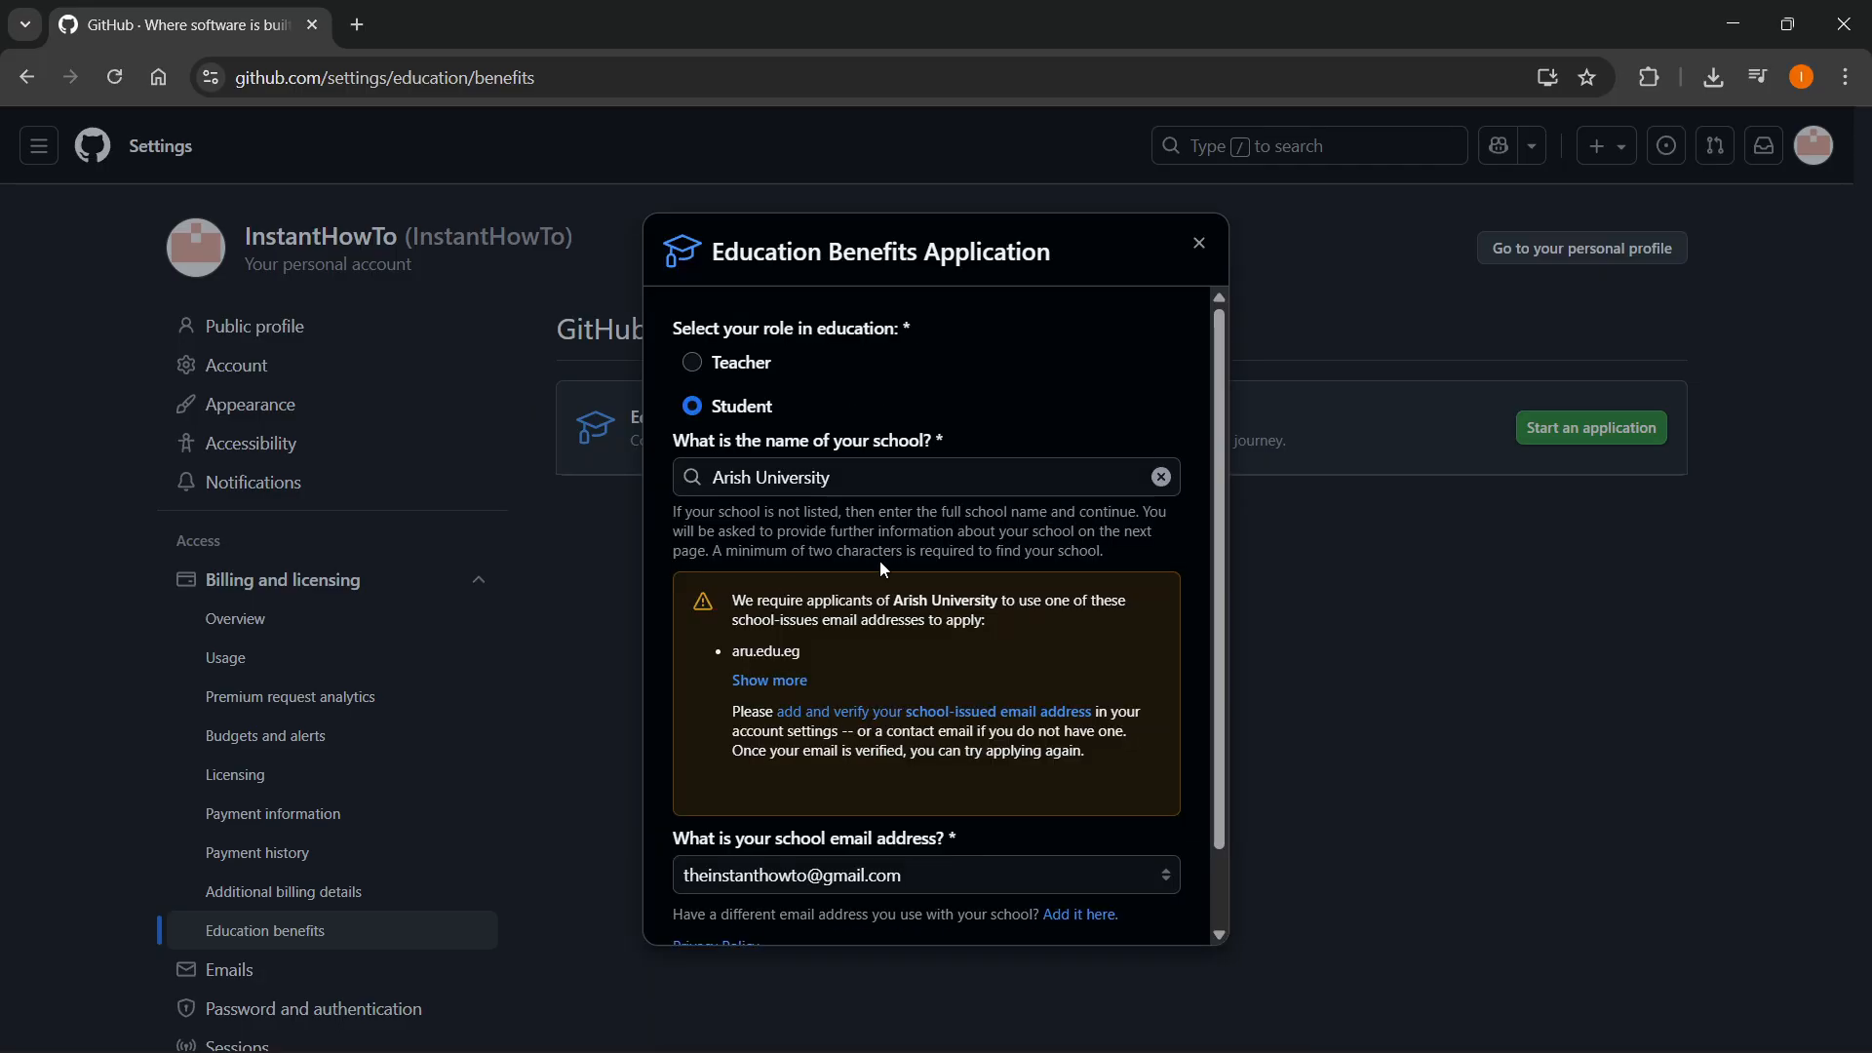
pyautogui.scroll(-3)
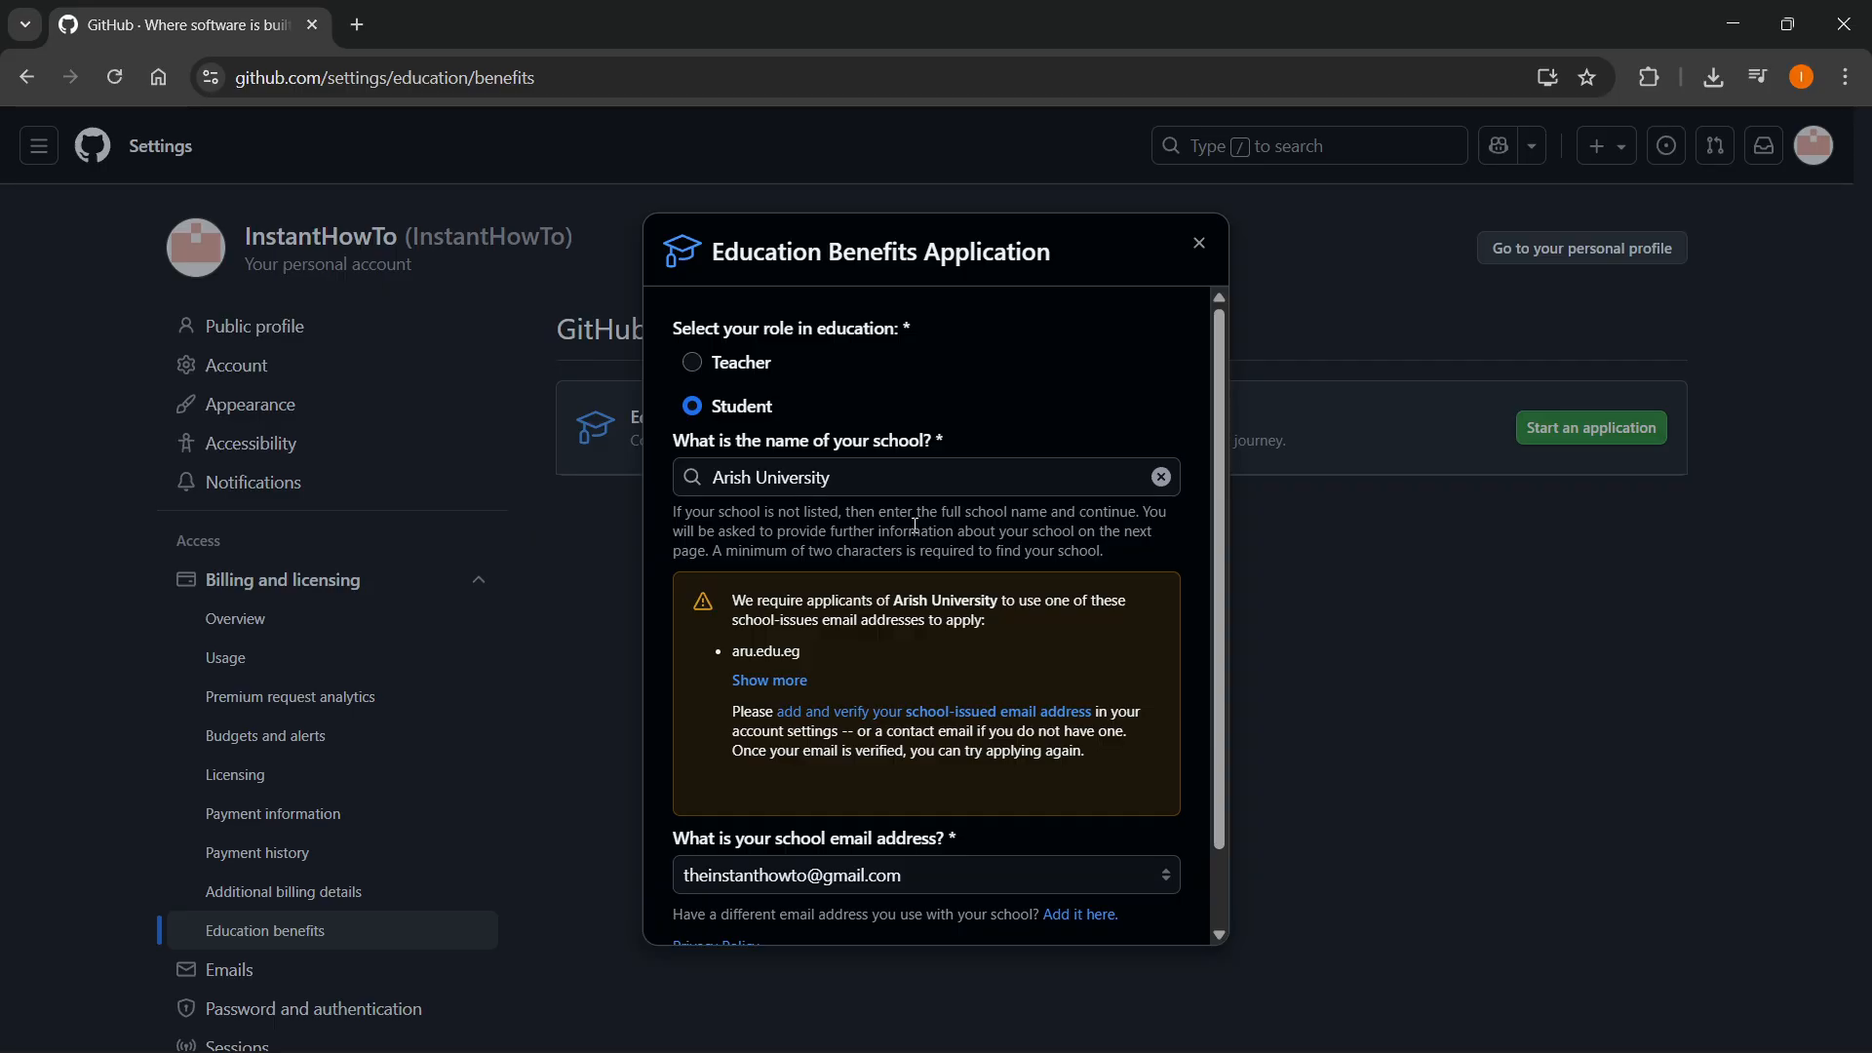
pyautogui.scroll(-3)
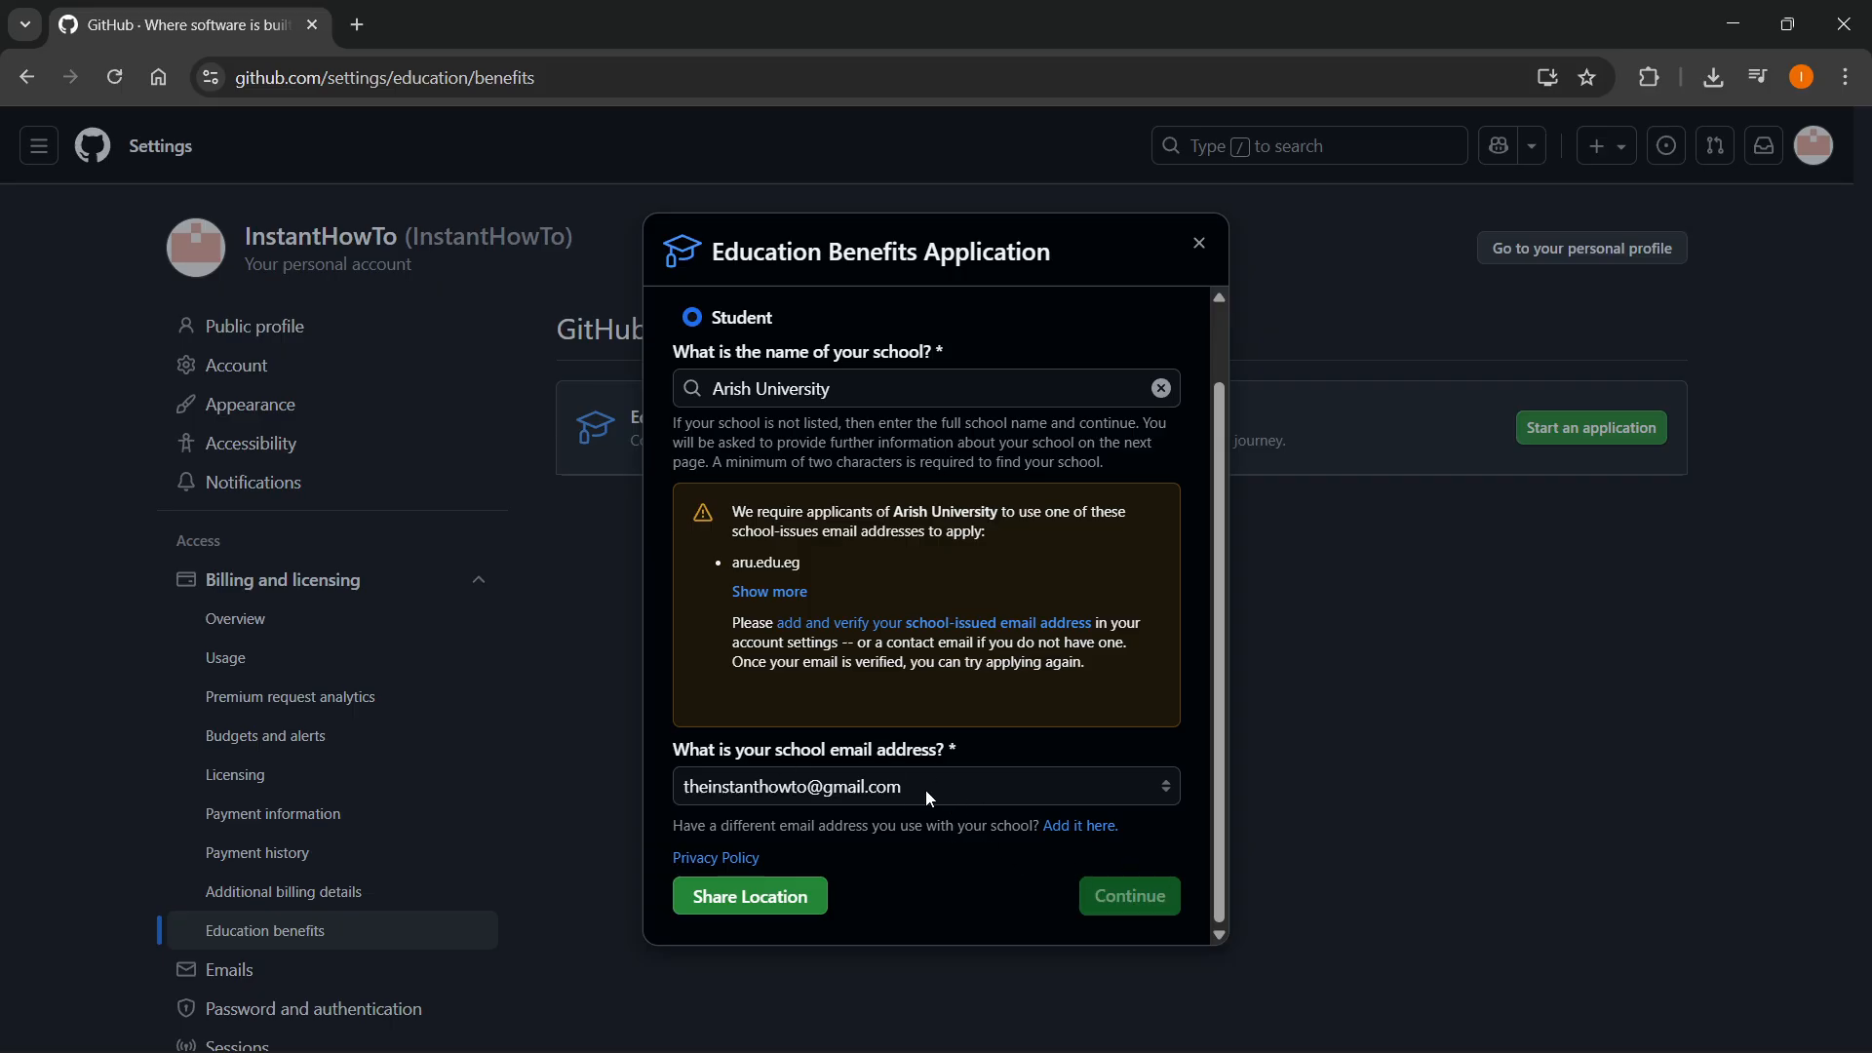
pyautogui.moveTo(1079, 824)
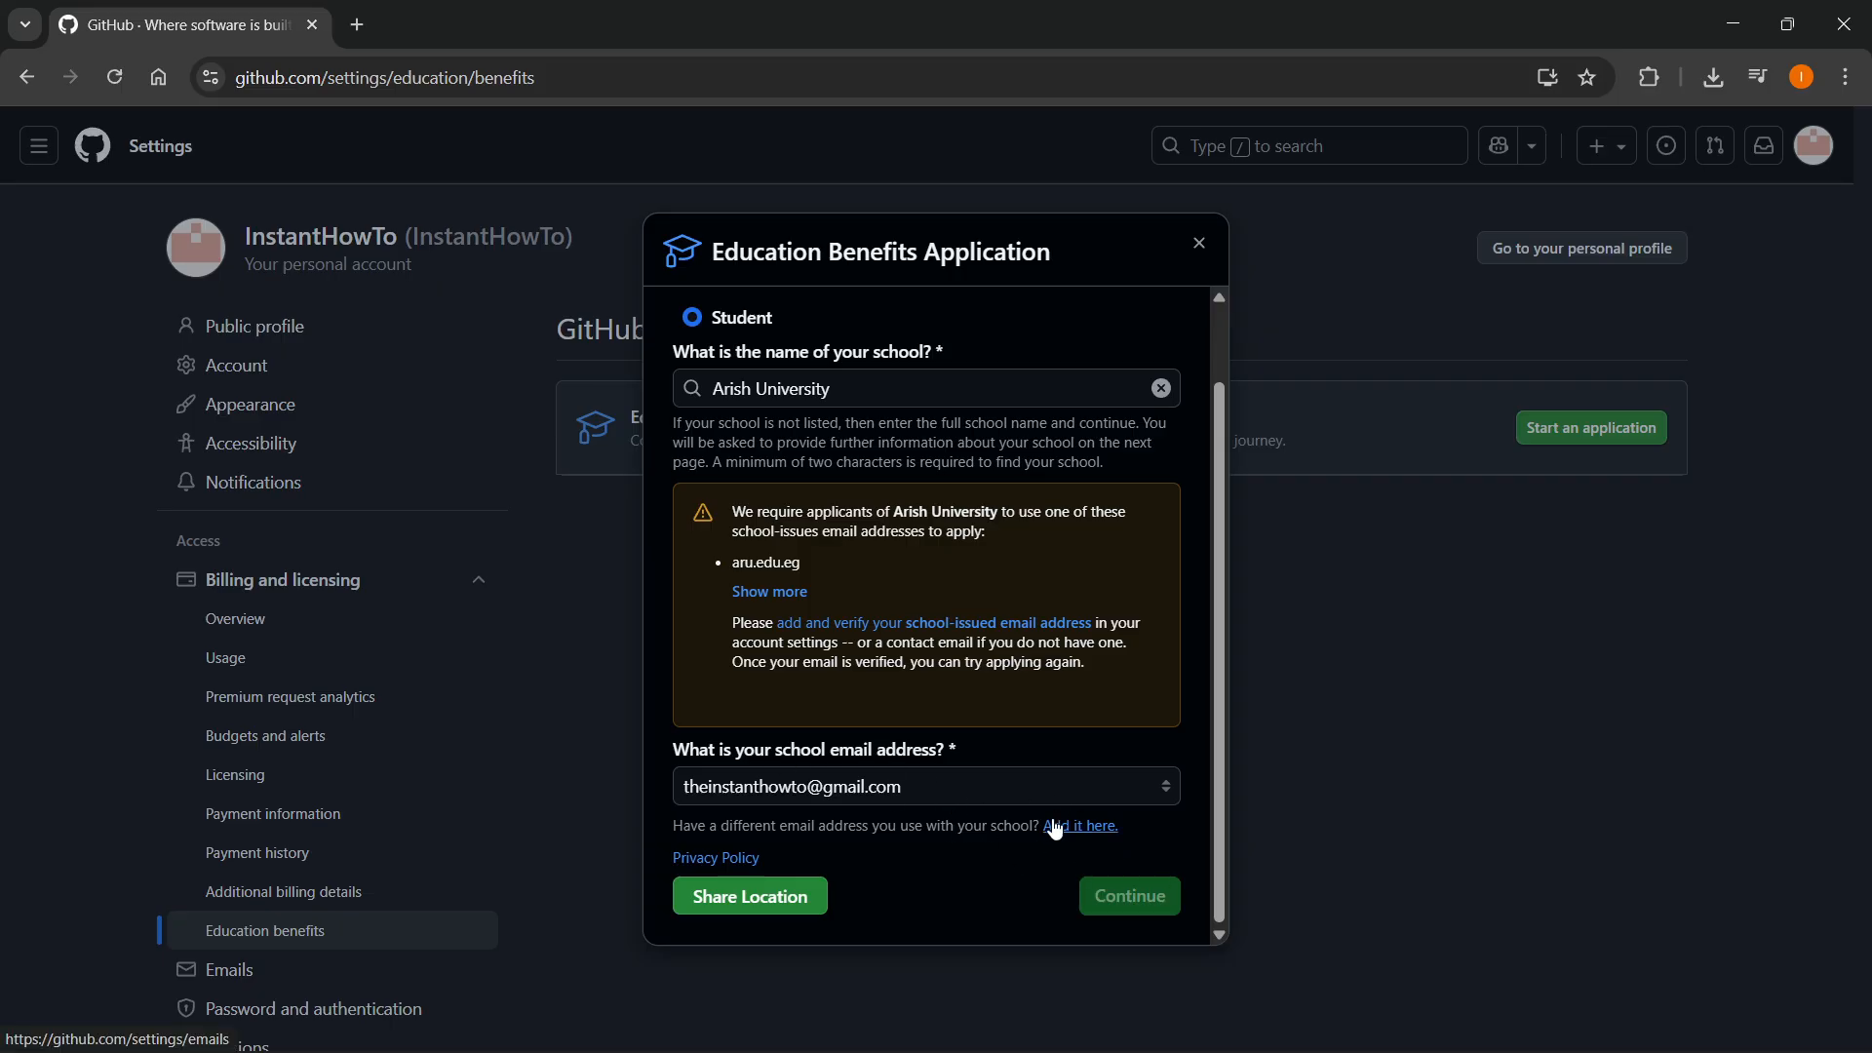
pyautogui.moveTo(1088, 873)
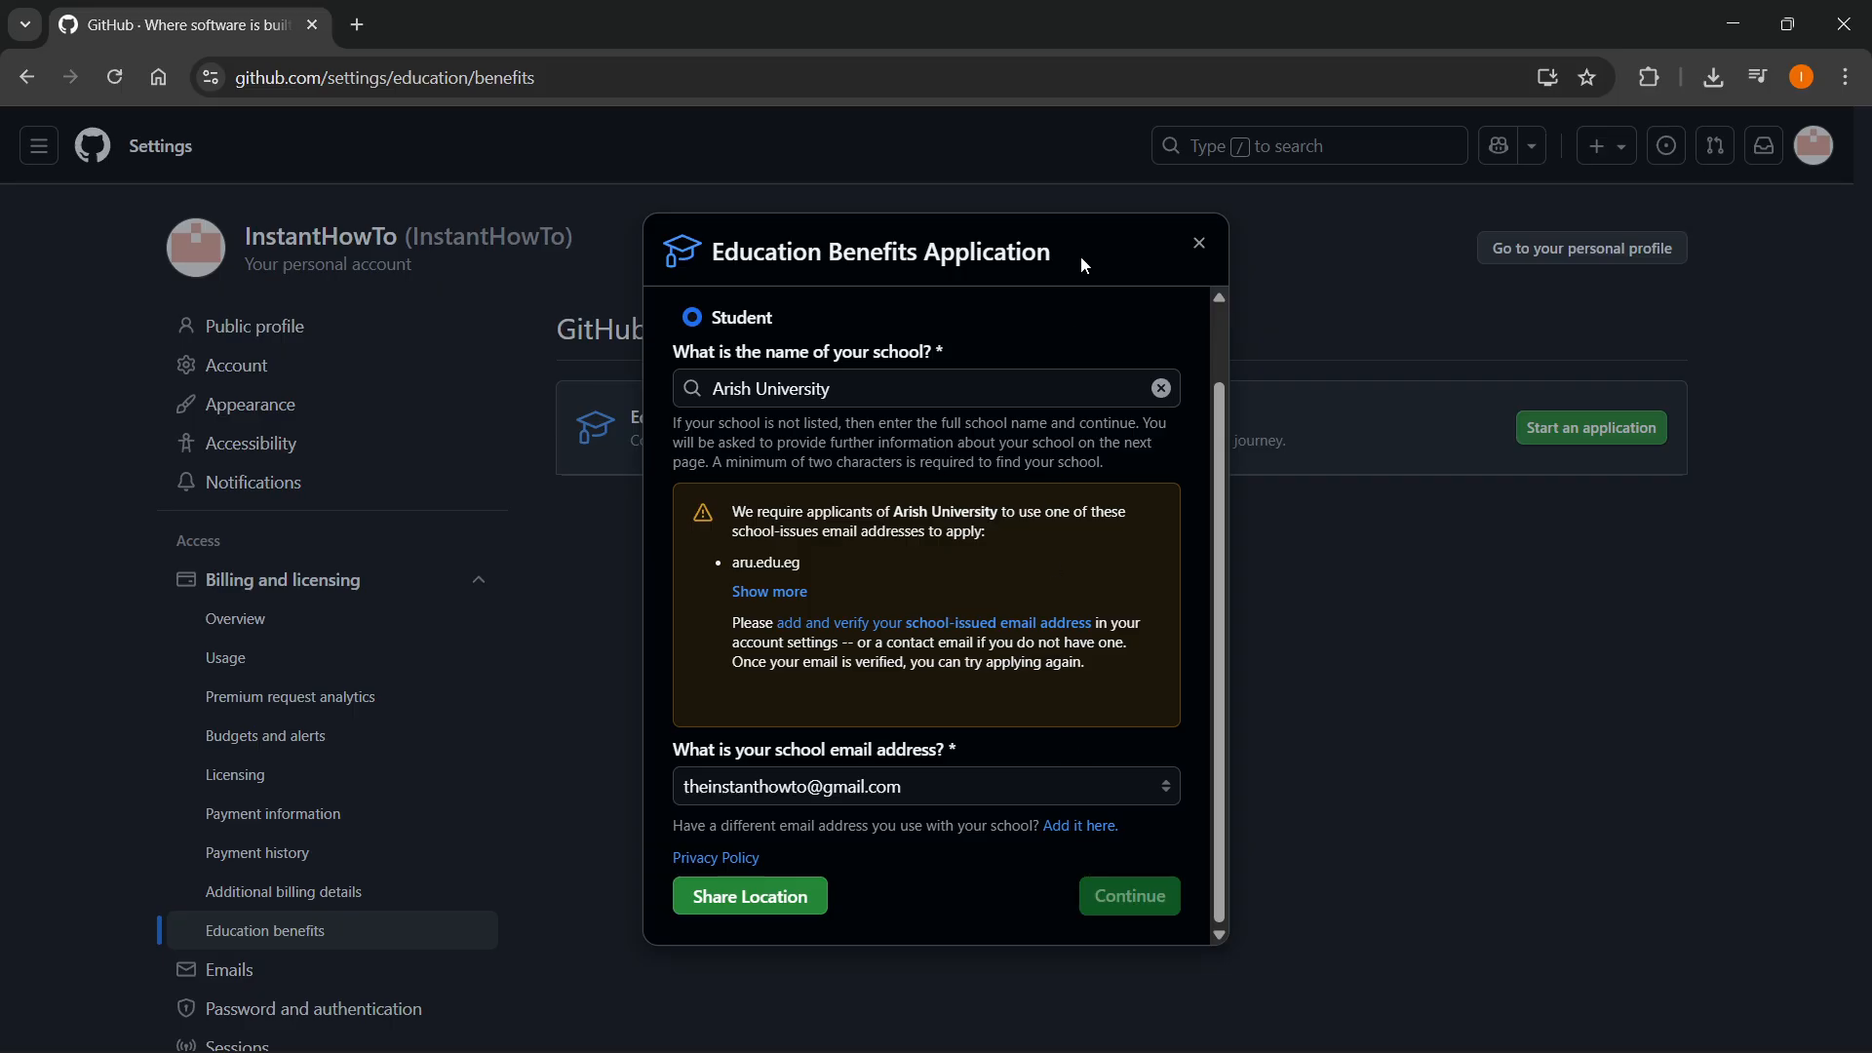
pyautogui.moveTo(1084, 266)
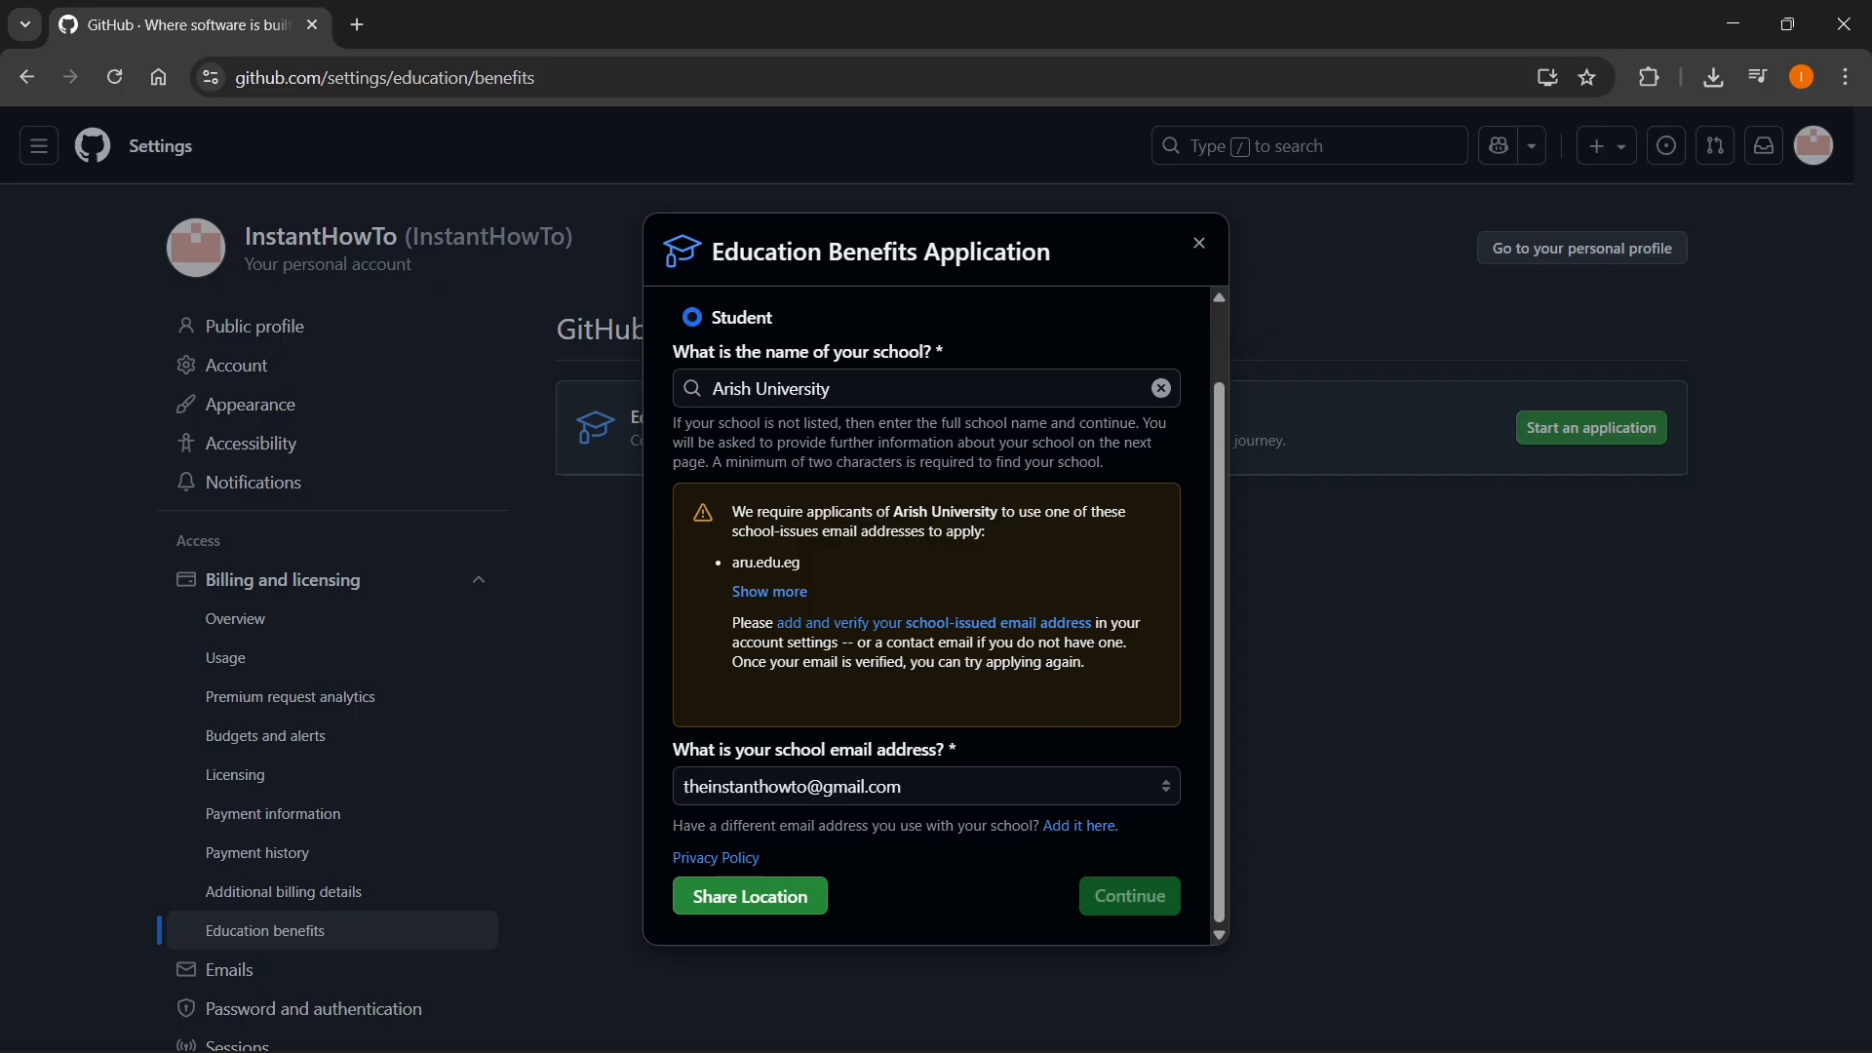